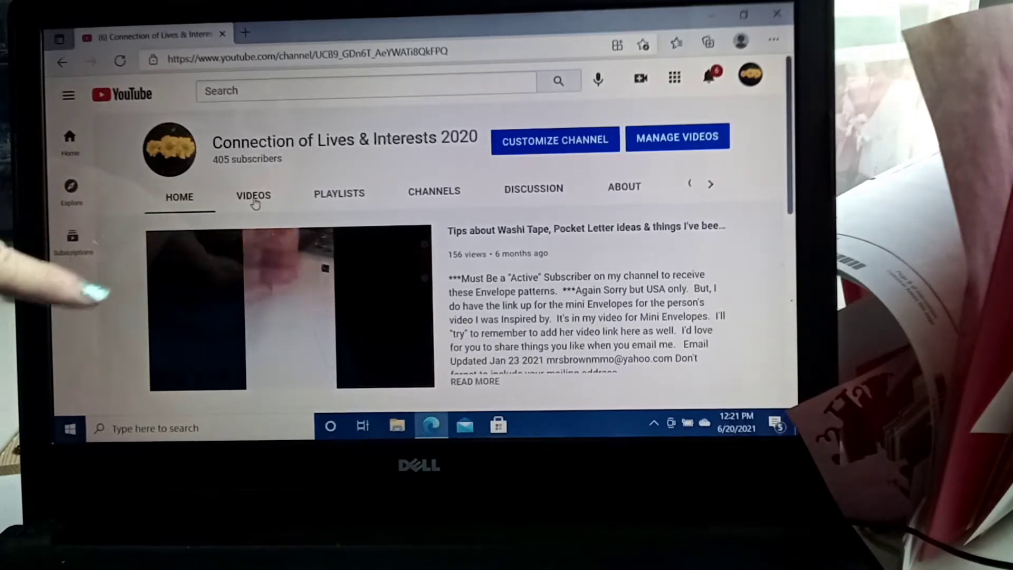
# - Browse the channel's uploaded videos down to the plants encouragement video
pyautogui.click(252, 195)
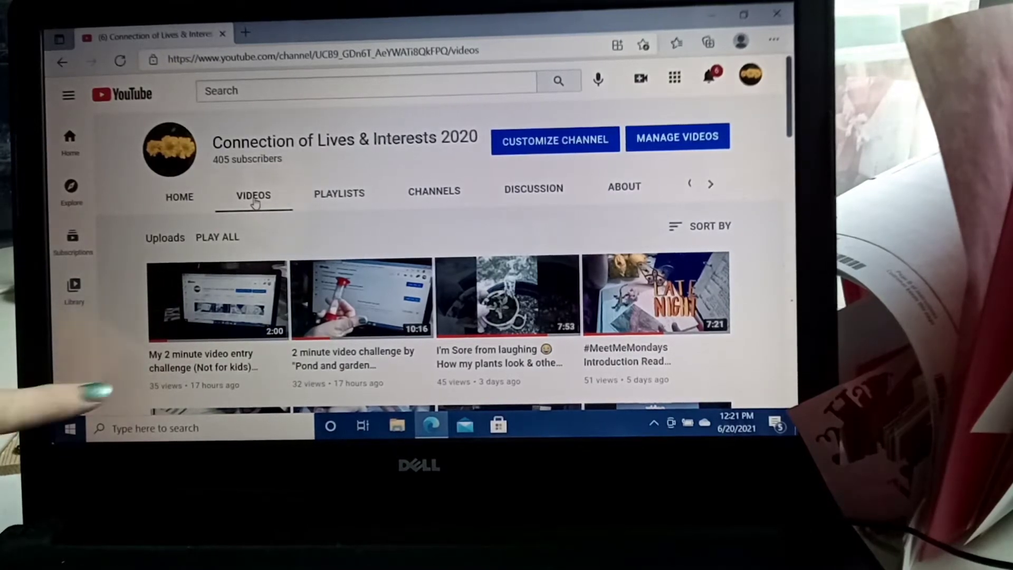
pyautogui.scroll(-3)
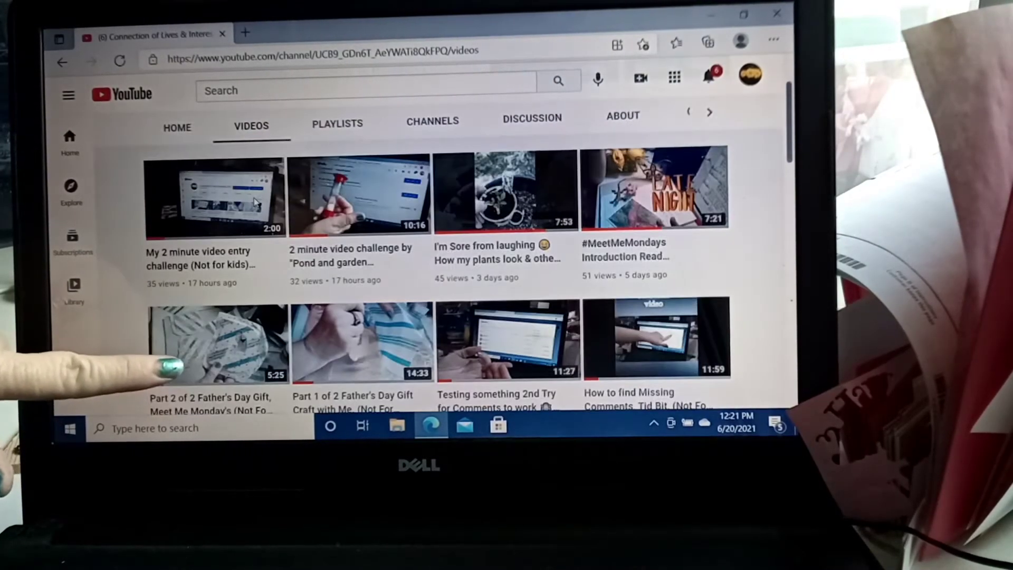
pyautogui.scroll(-3)
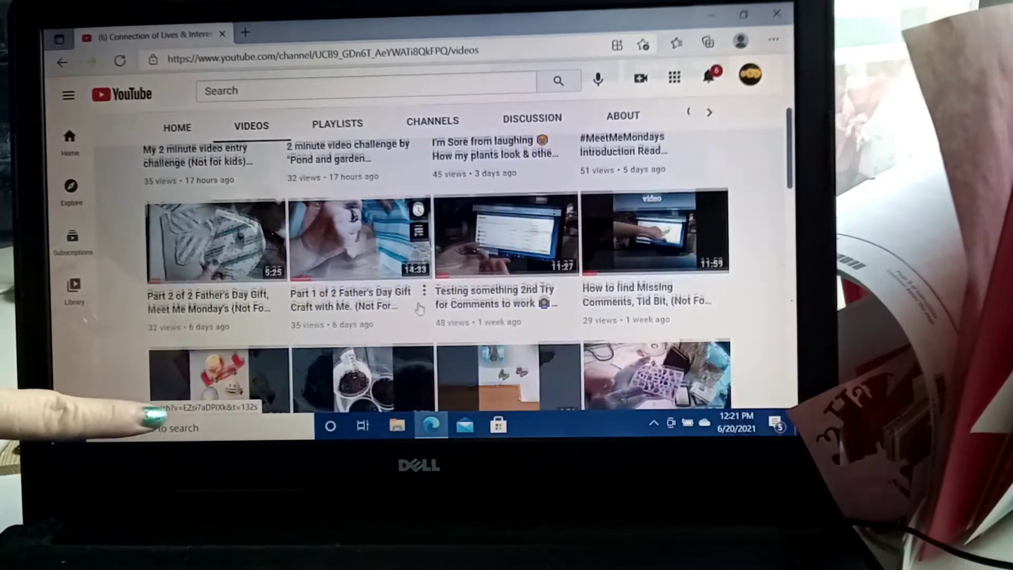
pyautogui.scroll(-3)
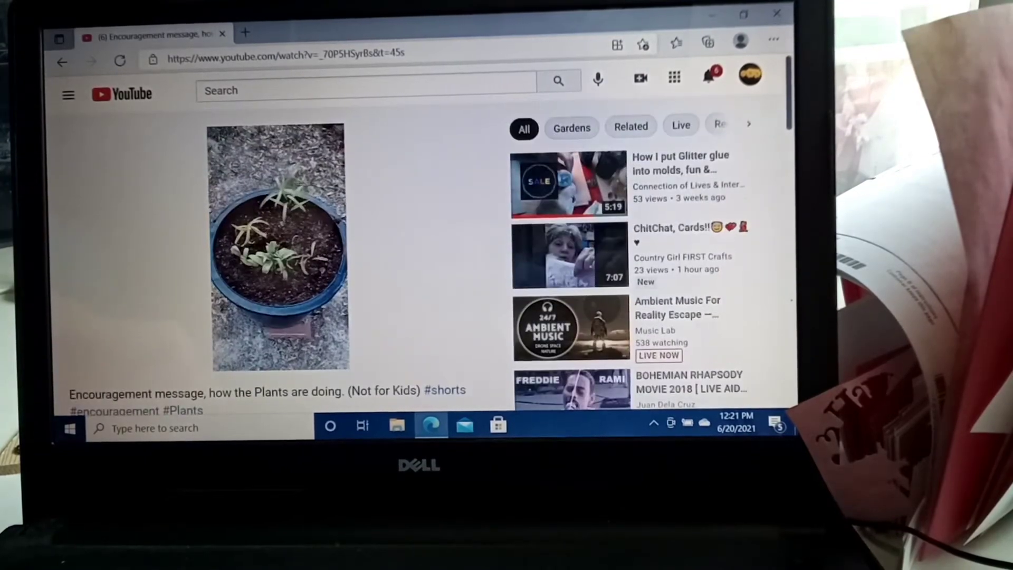
# - Bring up the Save to playlist list for the plants encouragement video
pyautogui.scroll(-3)
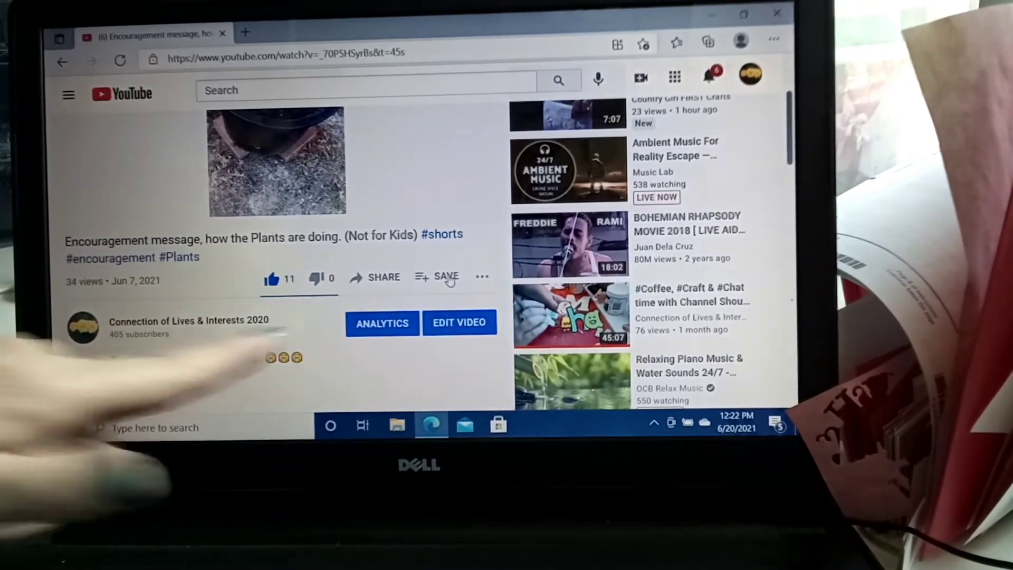
pyautogui.click(444, 276)
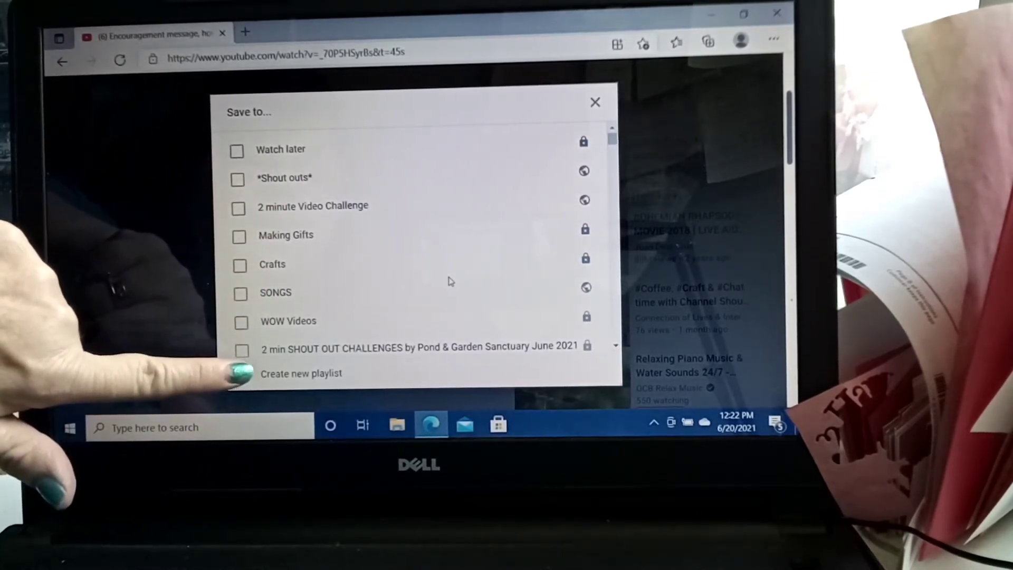
# - Tick a playlist in the Save to list and dismiss it back to the watch page
pyautogui.scroll(-3)
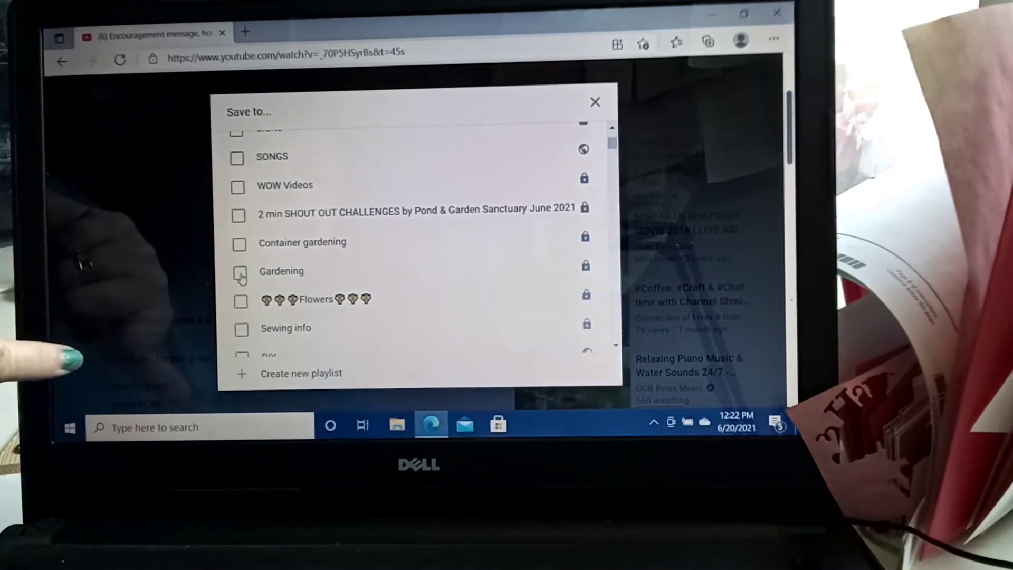
pyautogui.click(240, 271)
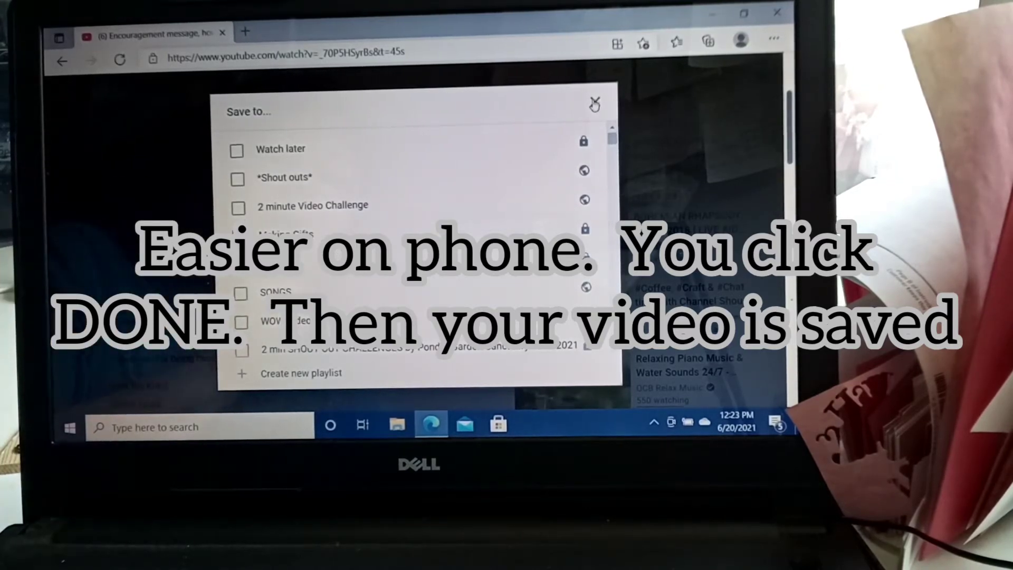
pyautogui.click(593, 104)
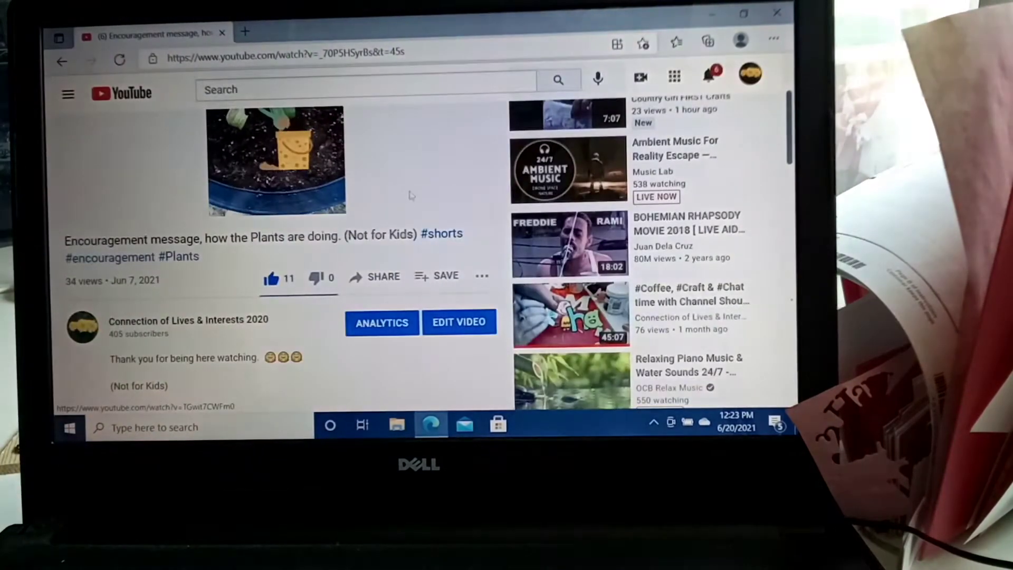
pyautogui.moveTo(445, 276)
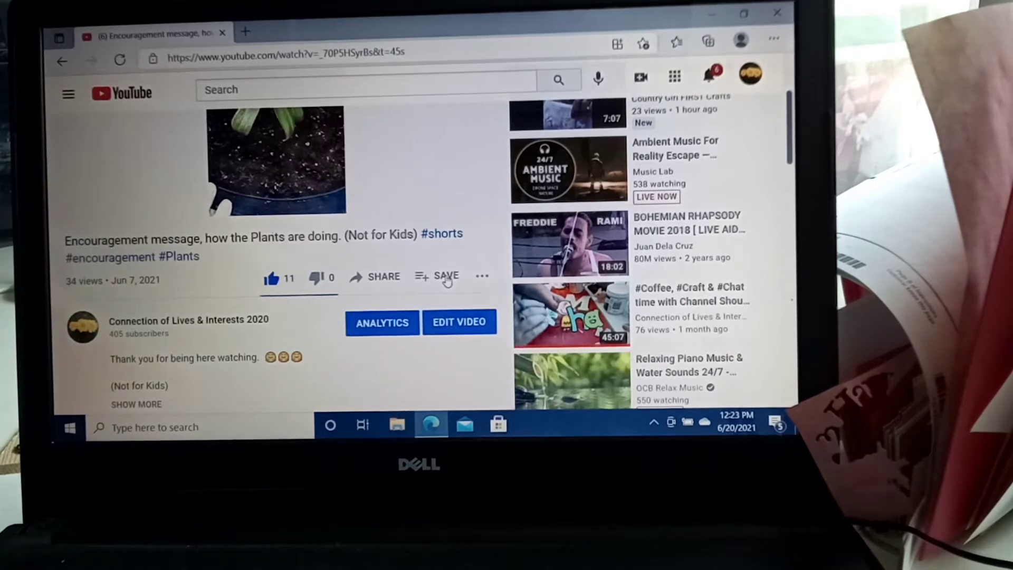
# - Reopen the Save to list, then browse the channel's uploads toward the glitter glue molds video
pyautogui.click(444, 277)
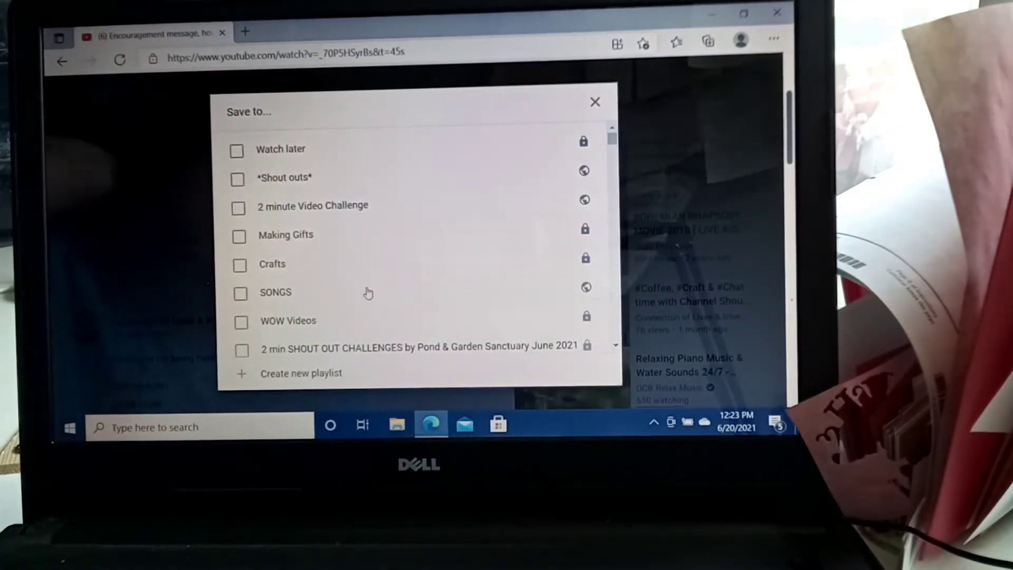
pyautogui.moveTo(145, 309)
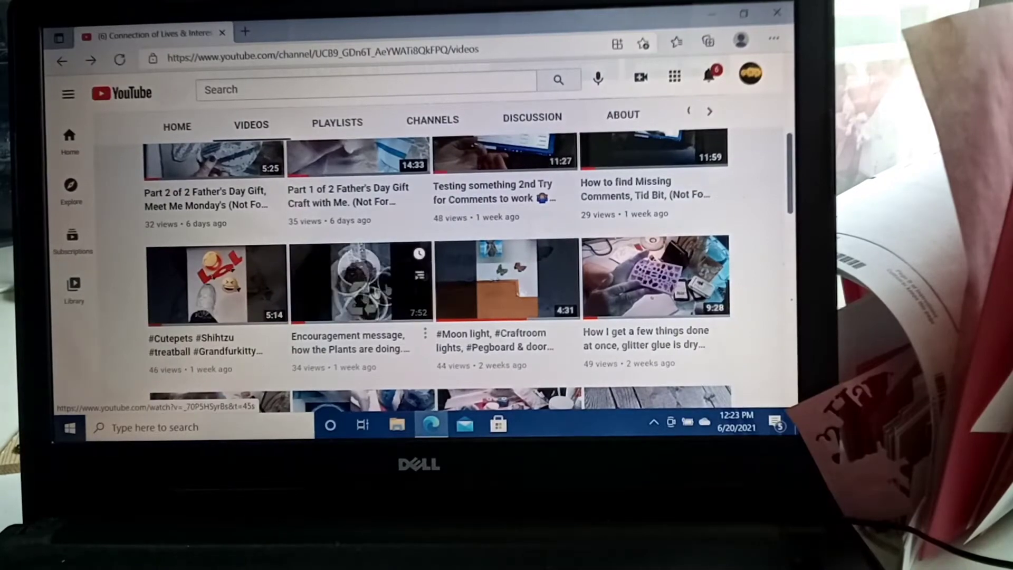
pyautogui.scroll(-3)
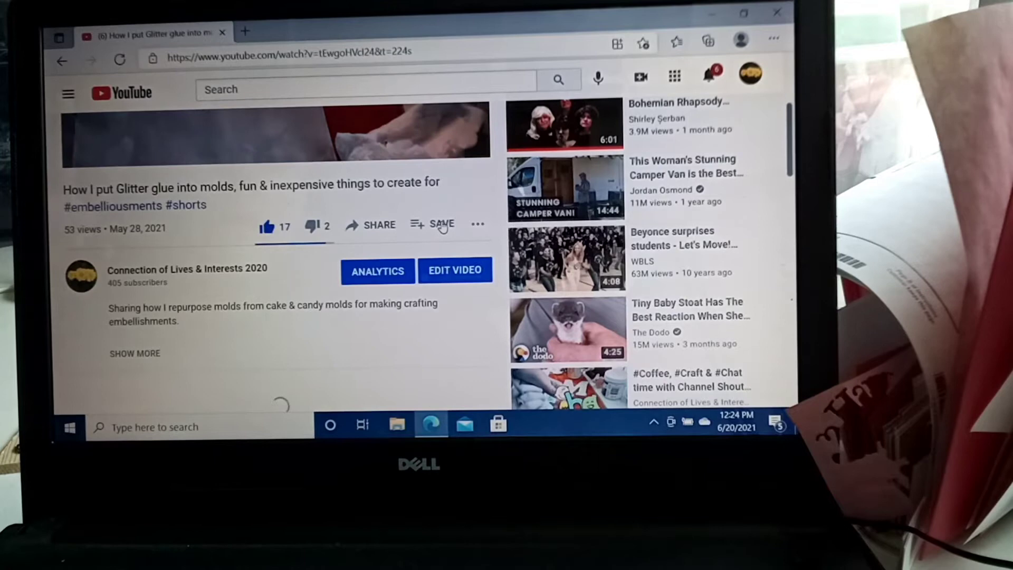
# - Bring up the Save to playlist list for the glitter glue molds video
pyautogui.click(432, 225)
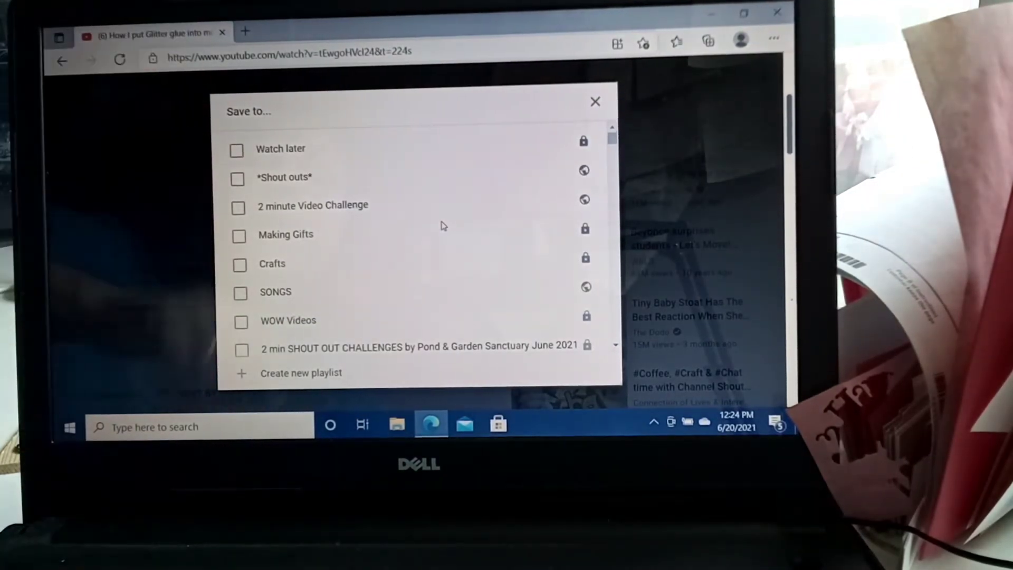
pyautogui.moveTo(442, 230)
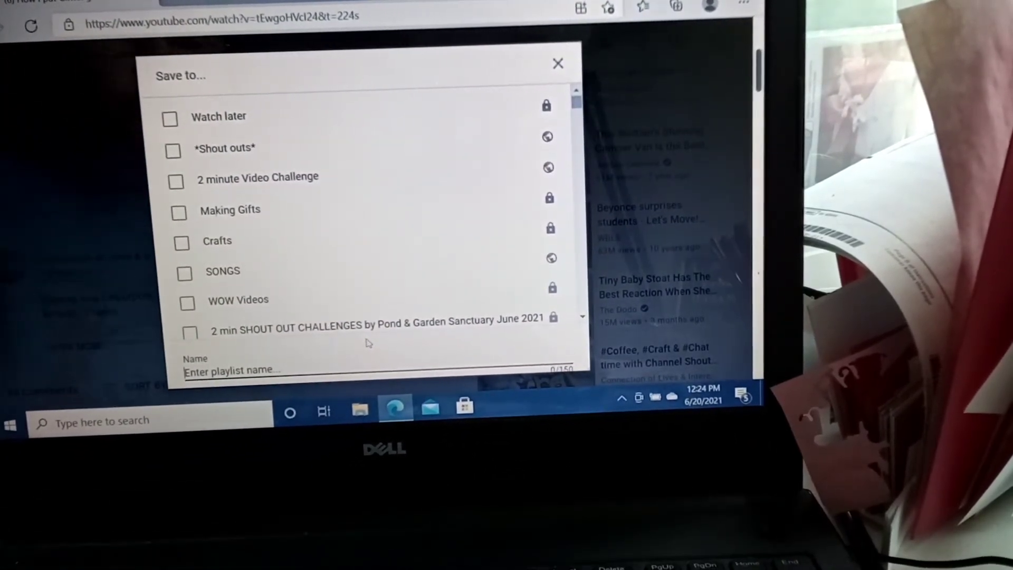
pyautogui.moveTo(378, 354)
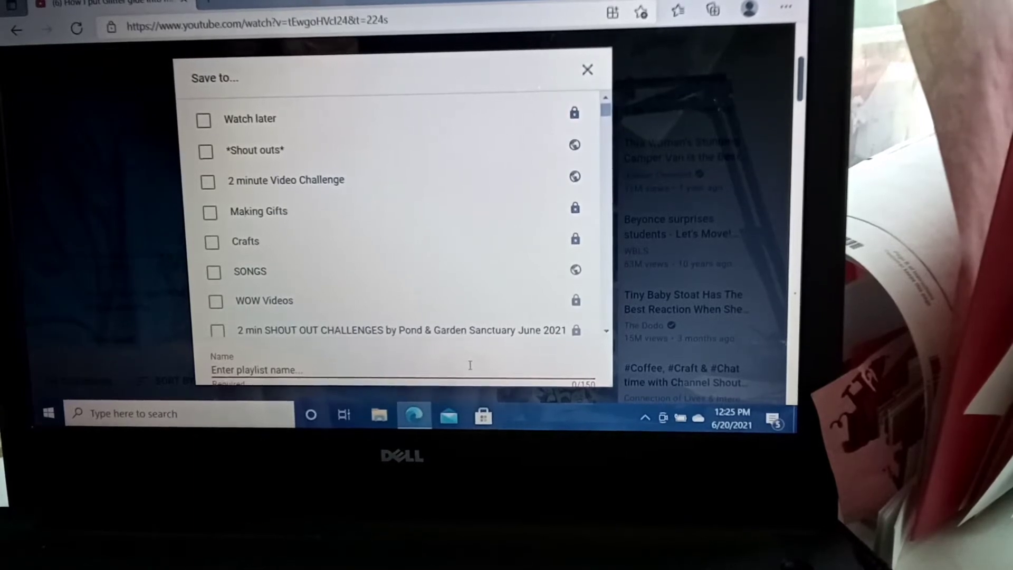
# - Enter 'YOUTUBE HELP VIDEOS' as the new playlist's name
pyautogui.write('YOUTUBE HEL')
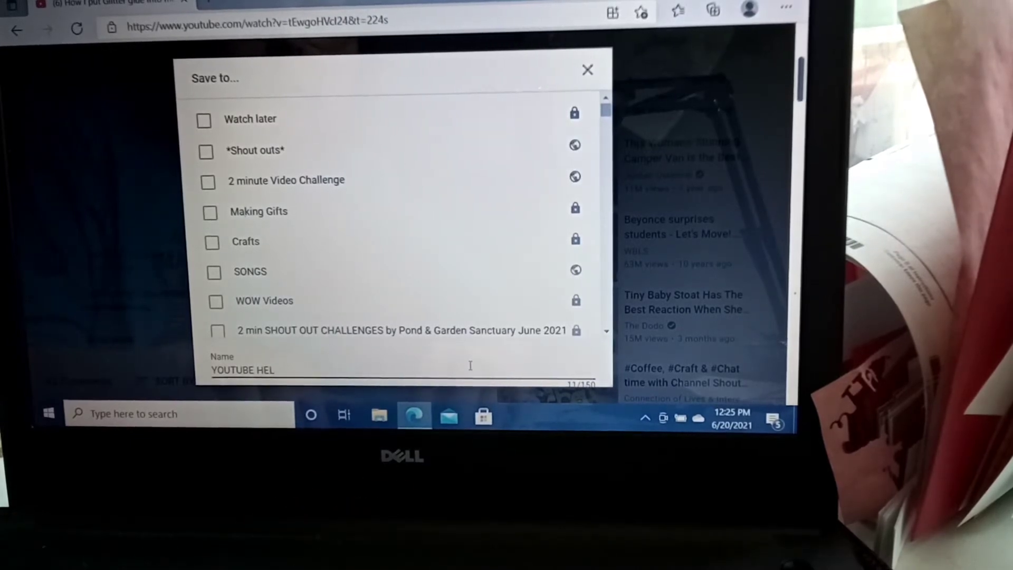
pyautogui.write('P')
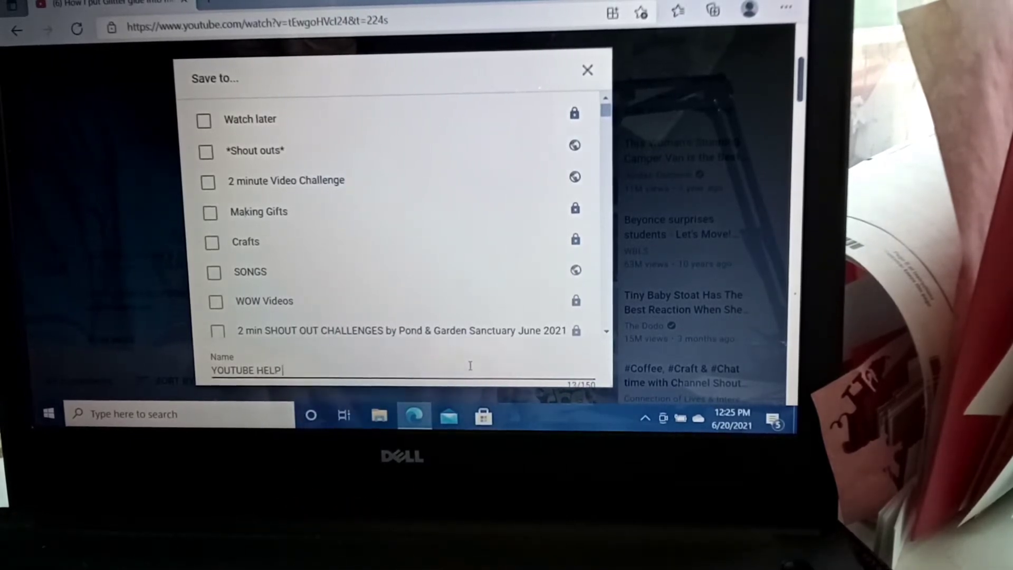
pyautogui.write('VIDEOS')
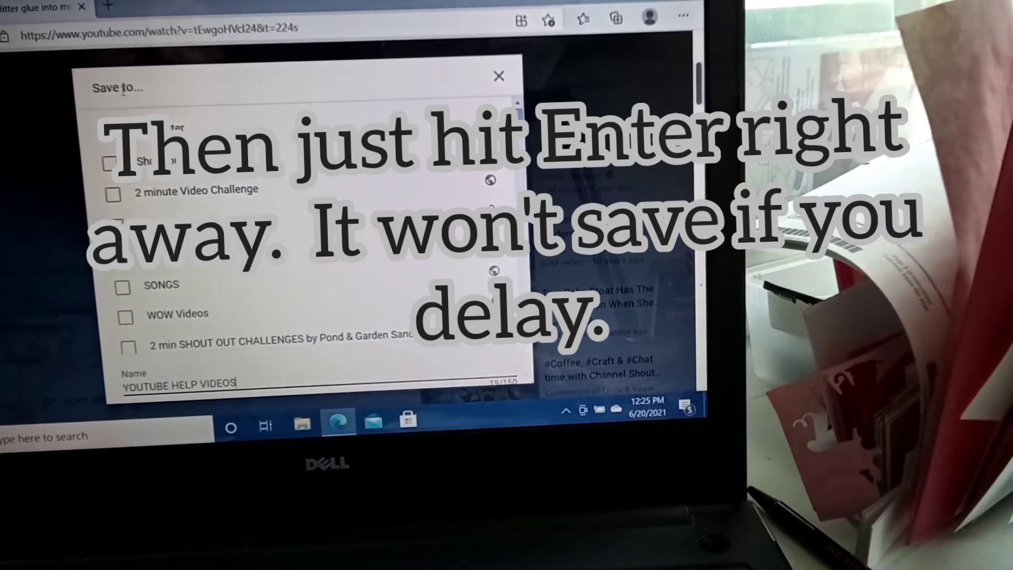
pyautogui.scroll(-3)
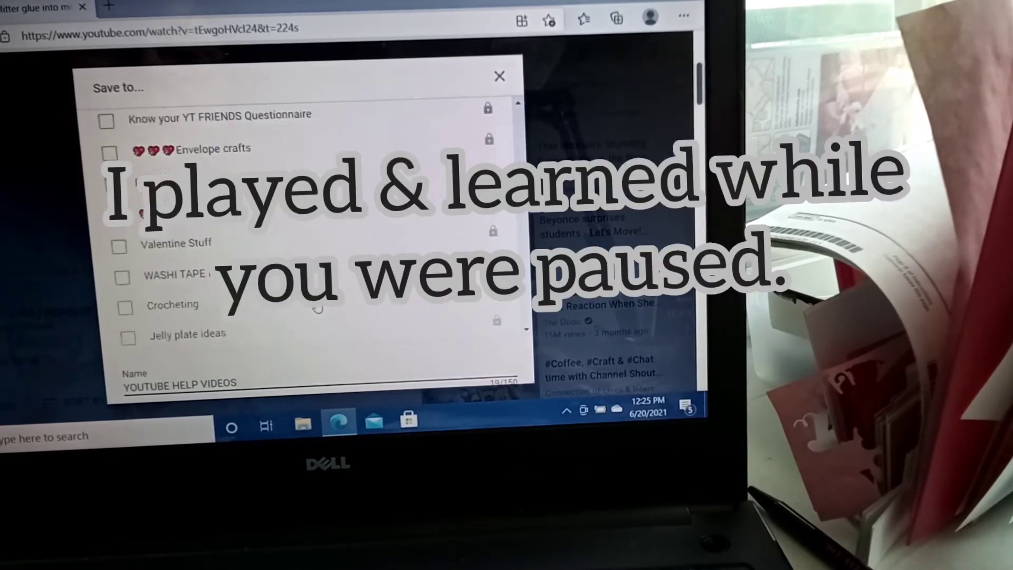
pyautogui.scroll(-3)
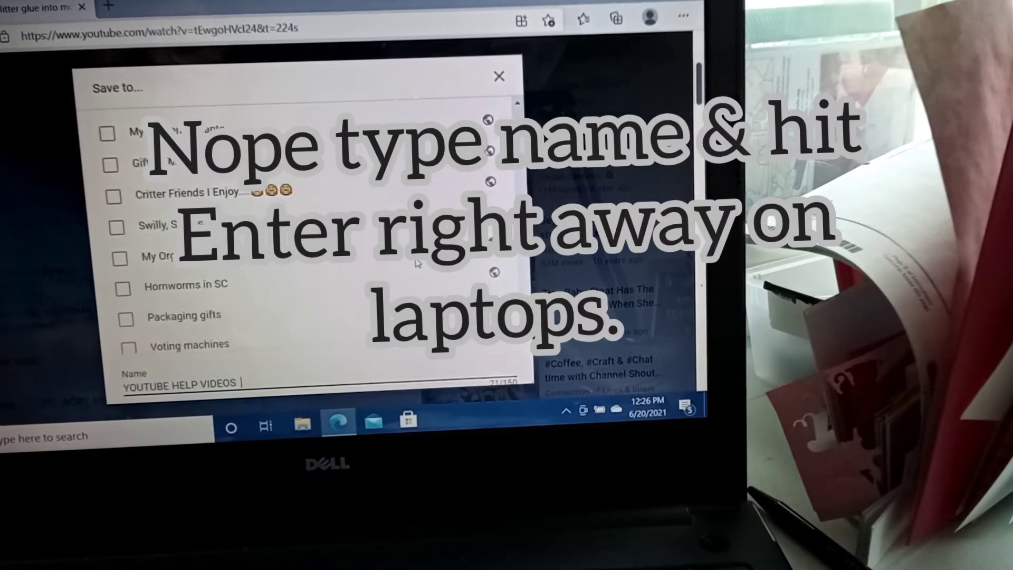
pyautogui.scroll(-3)
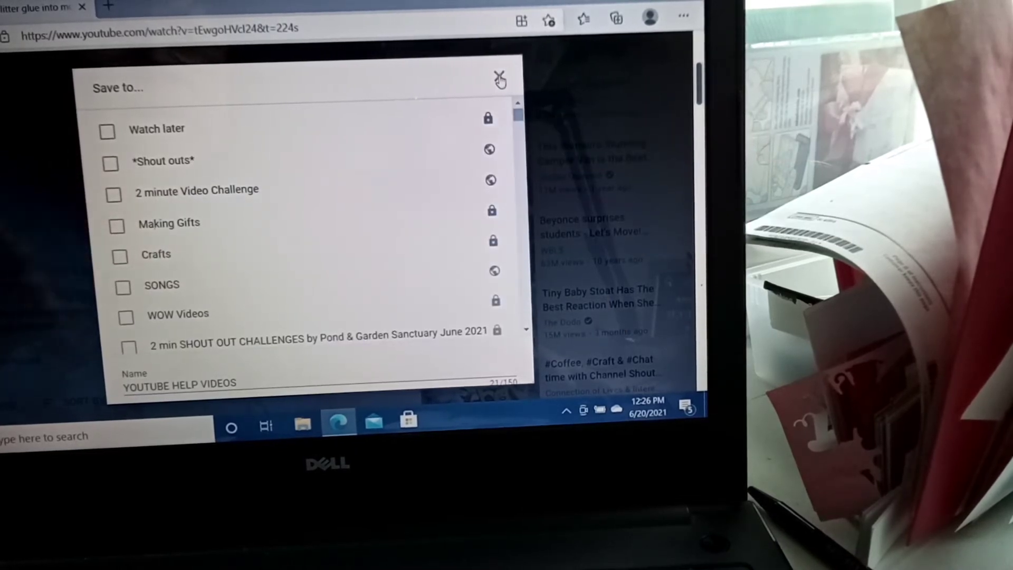
pyautogui.click(498, 79)
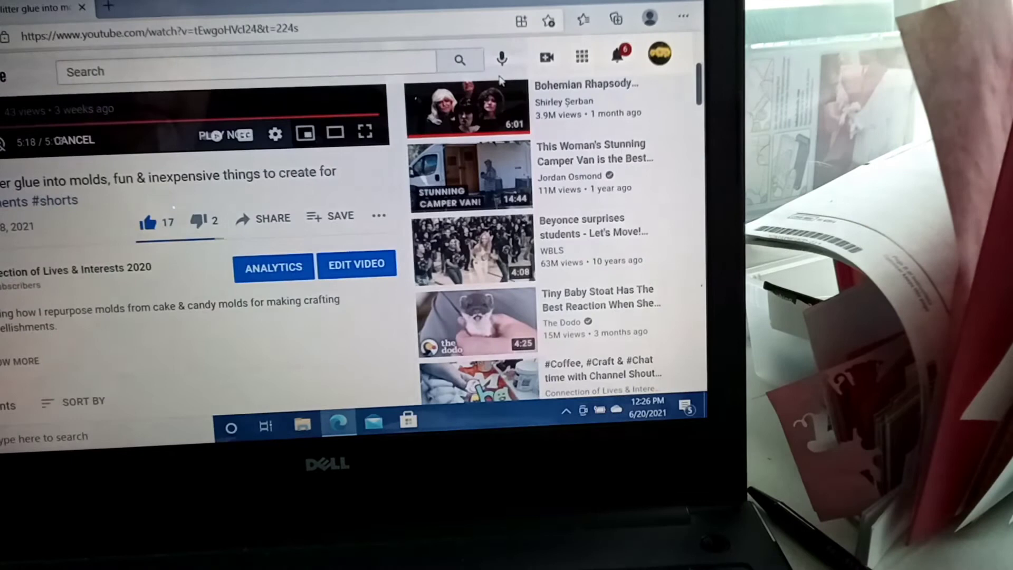
pyautogui.moveTo(357, 265)
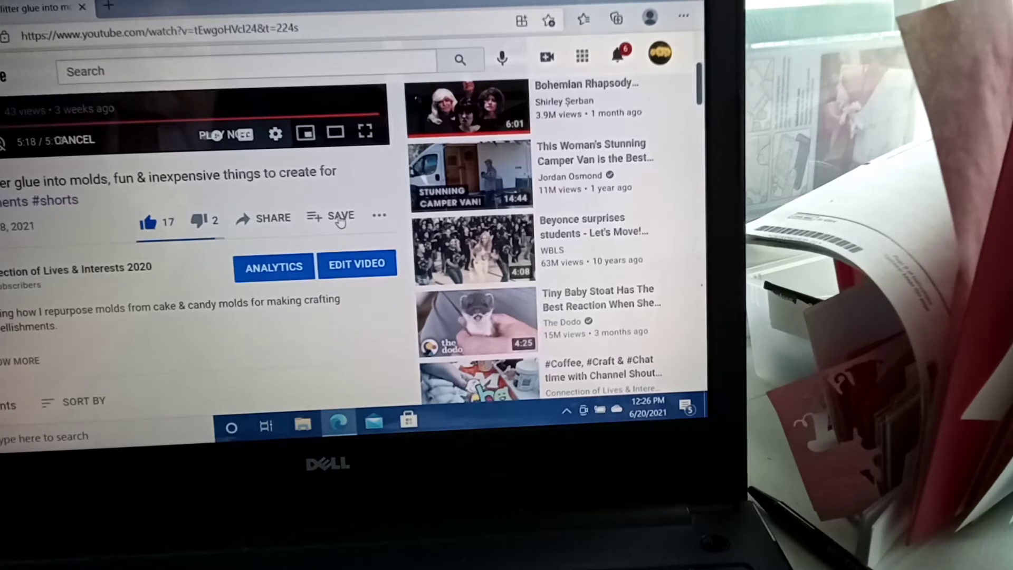
# - Reopen the Save to playlist list for the glitter glue molds video
pyautogui.click(335, 218)
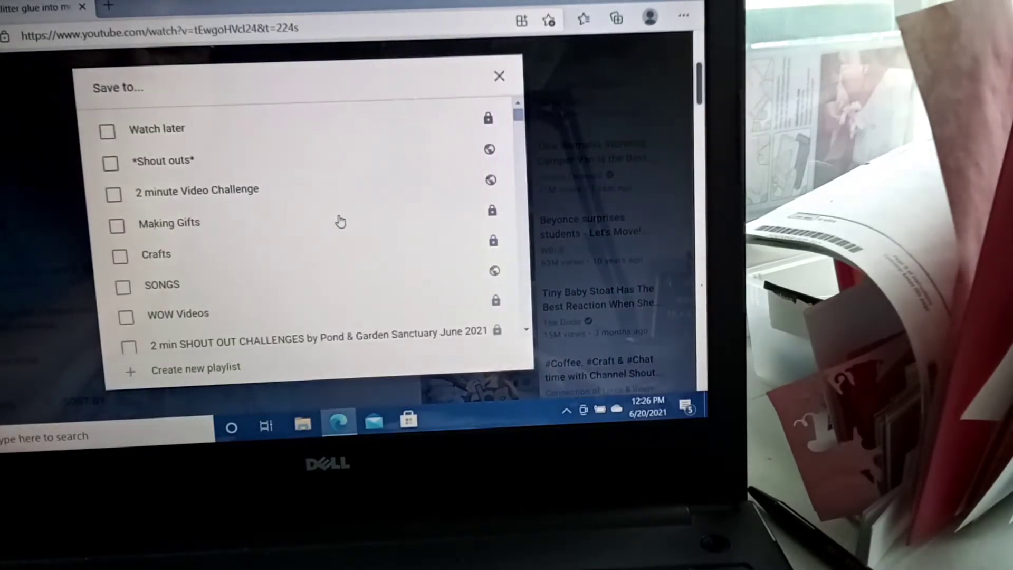
pyautogui.scroll(-3)
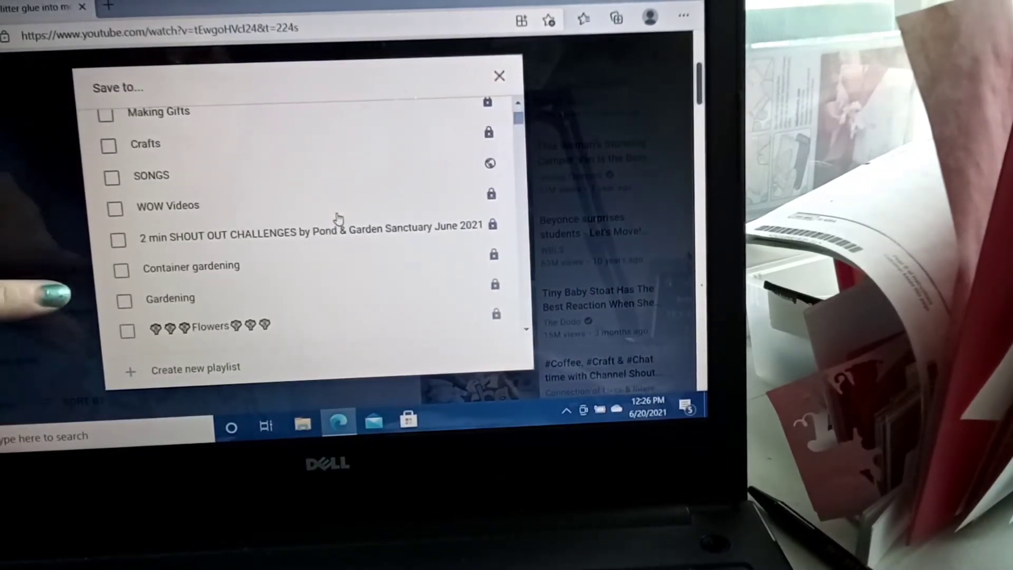
pyautogui.scroll(-3)
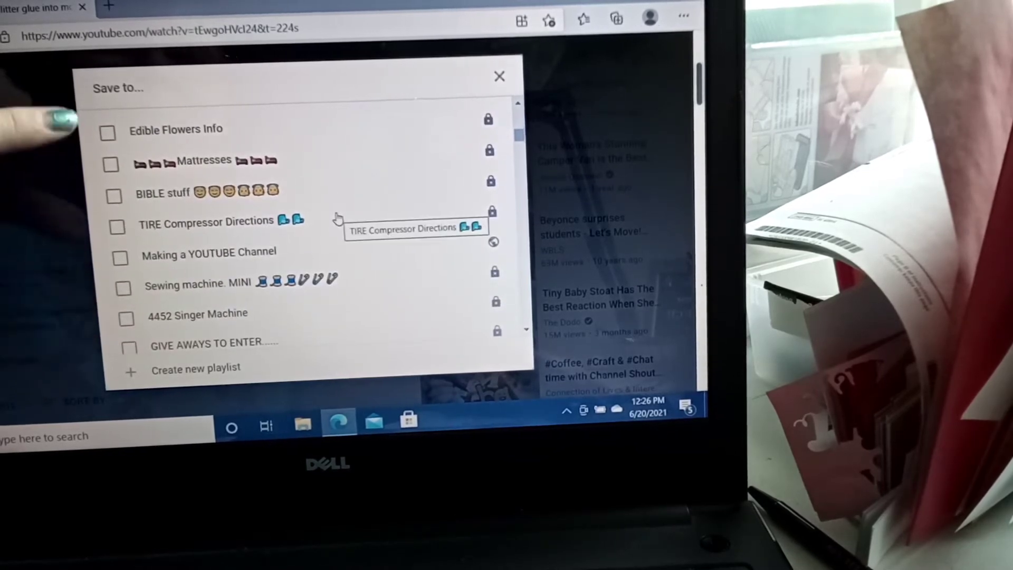
pyautogui.scroll(-3)
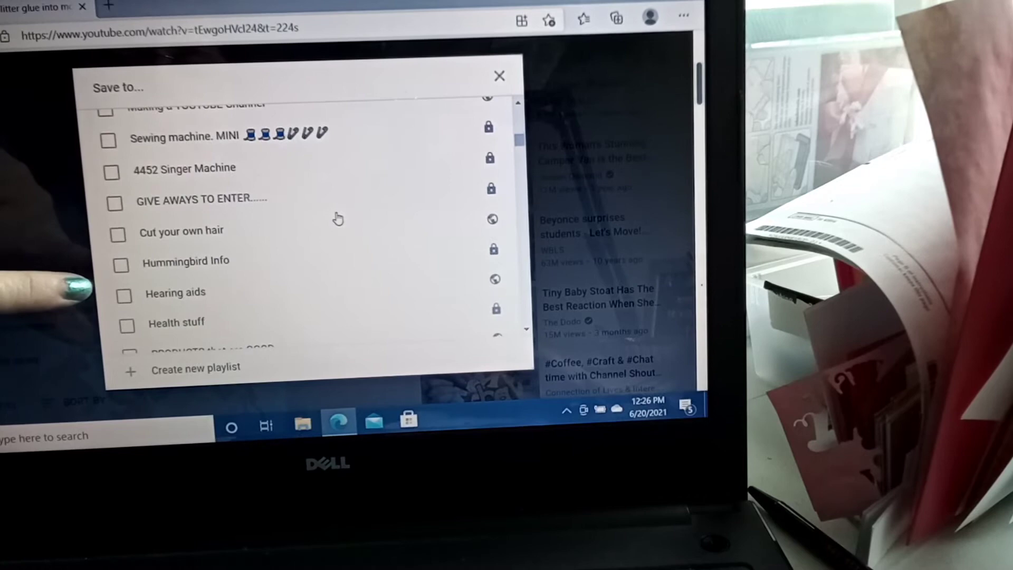
pyautogui.scroll(-3)
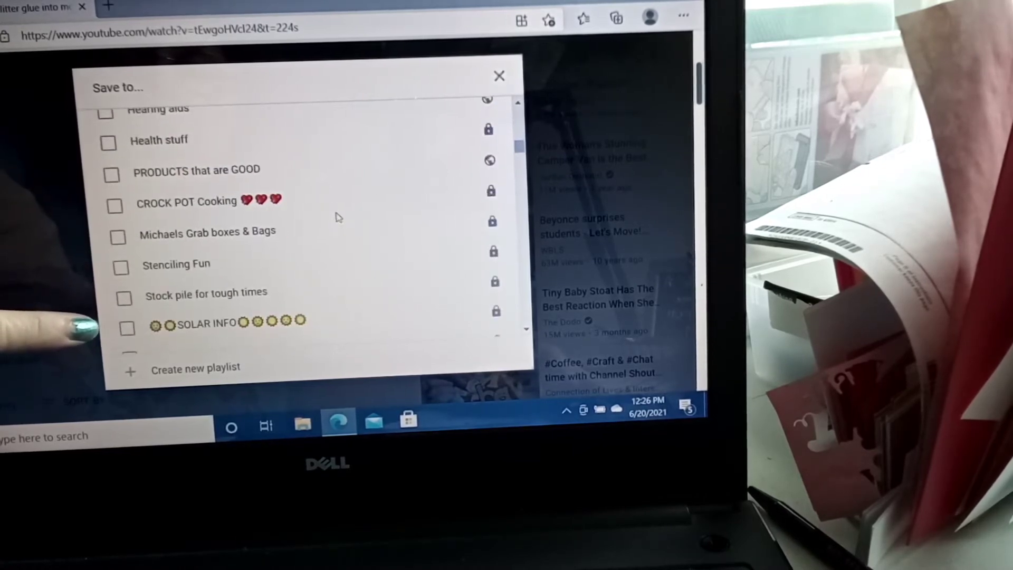
pyautogui.scroll(-3)
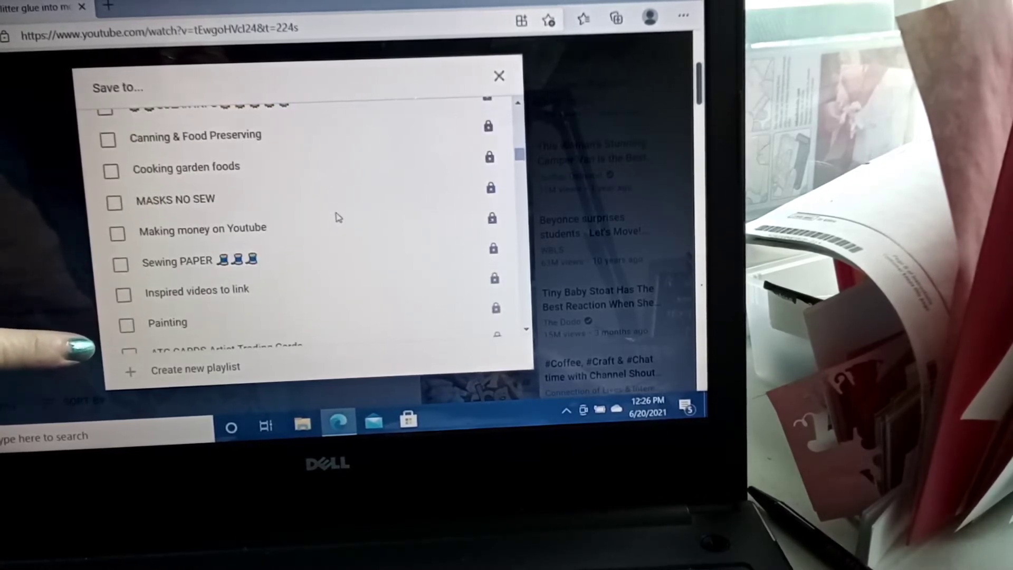
pyautogui.scroll(-3)
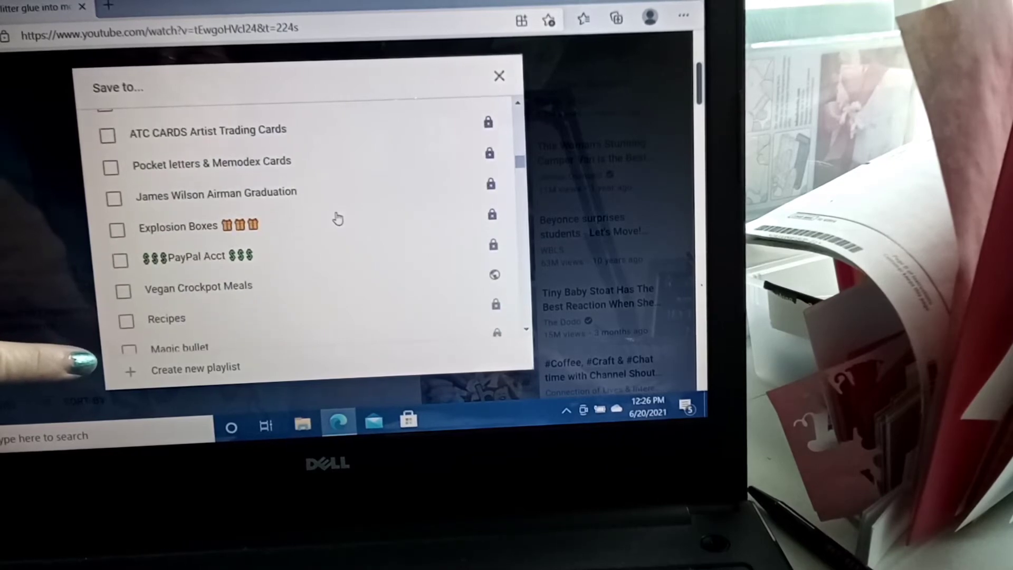
pyautogui.scroll(-3)
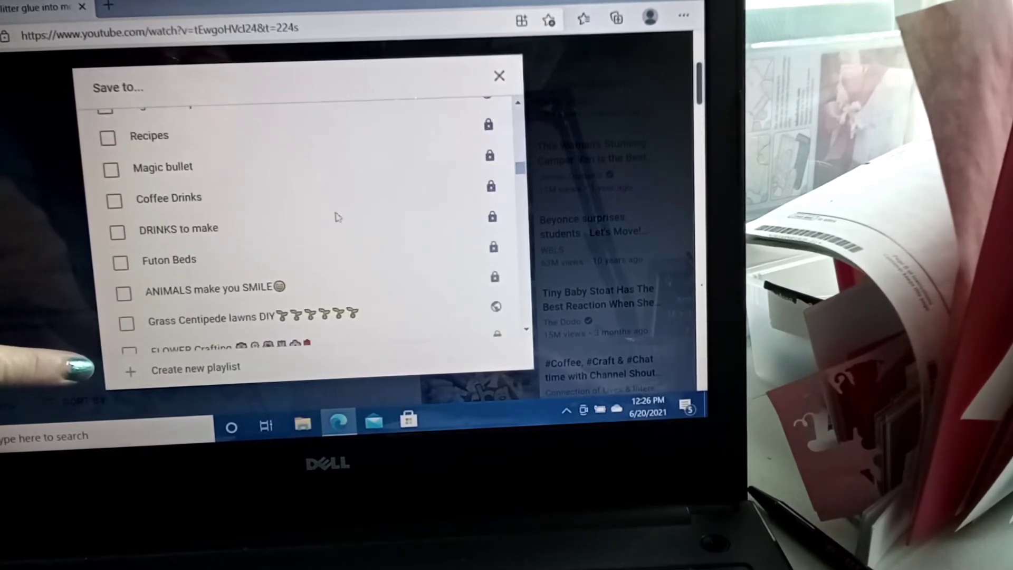
pyautogui.scroll(-3)
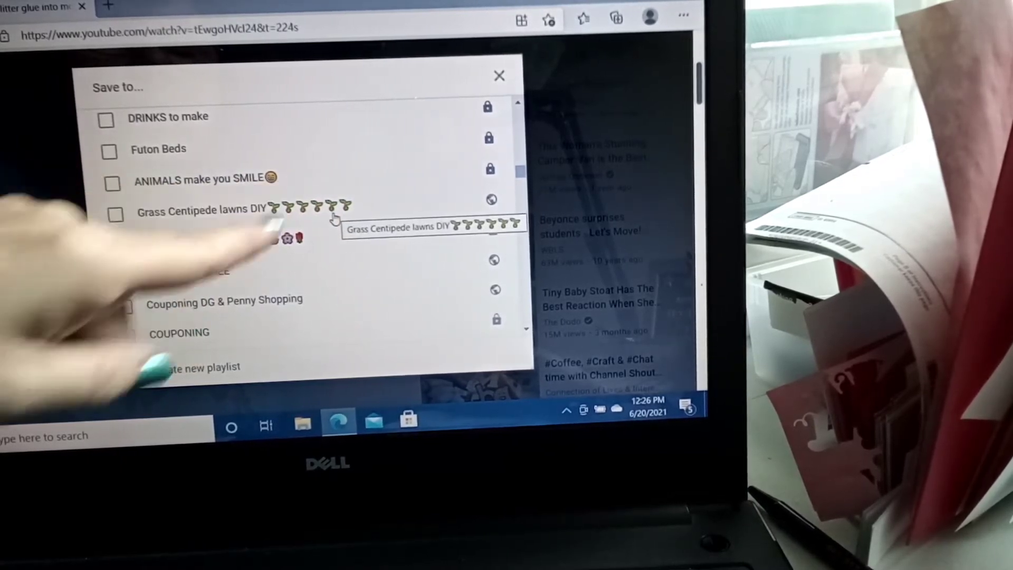
pyautogui.scroll(-3)
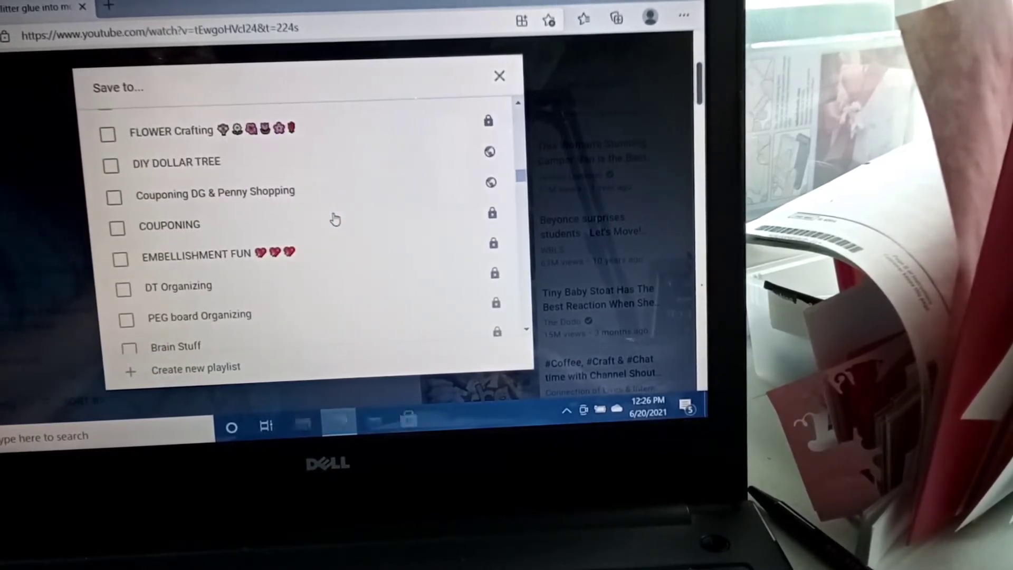
pyautogui.scroll(-3)
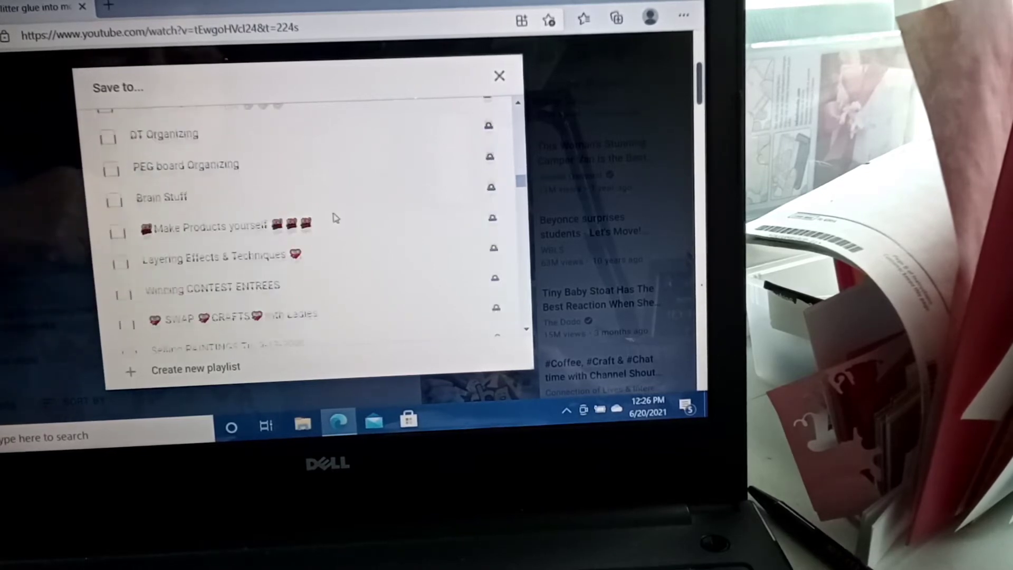
pyautogui.scroll(-3)
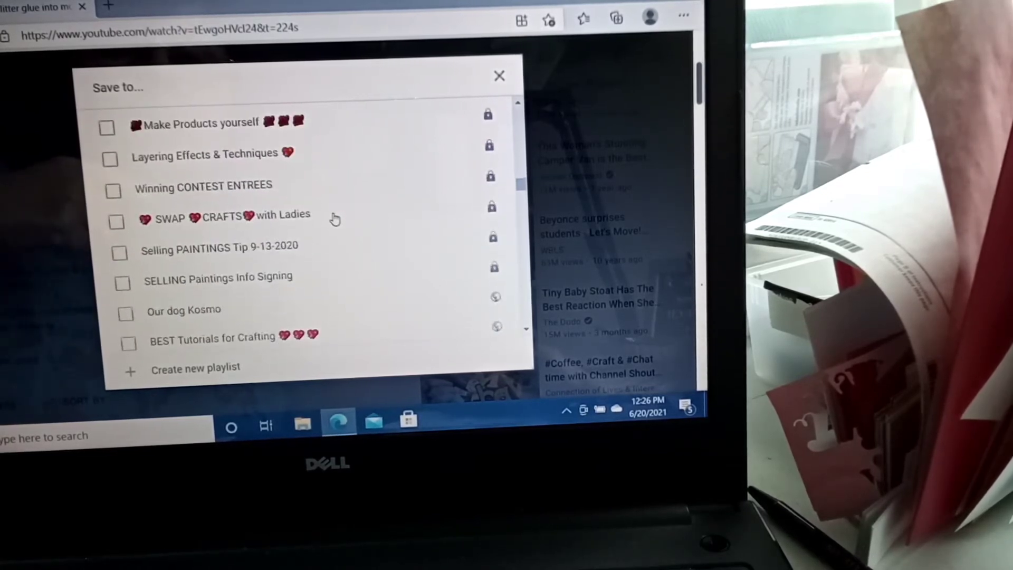
pyautogui.scroll(-3)
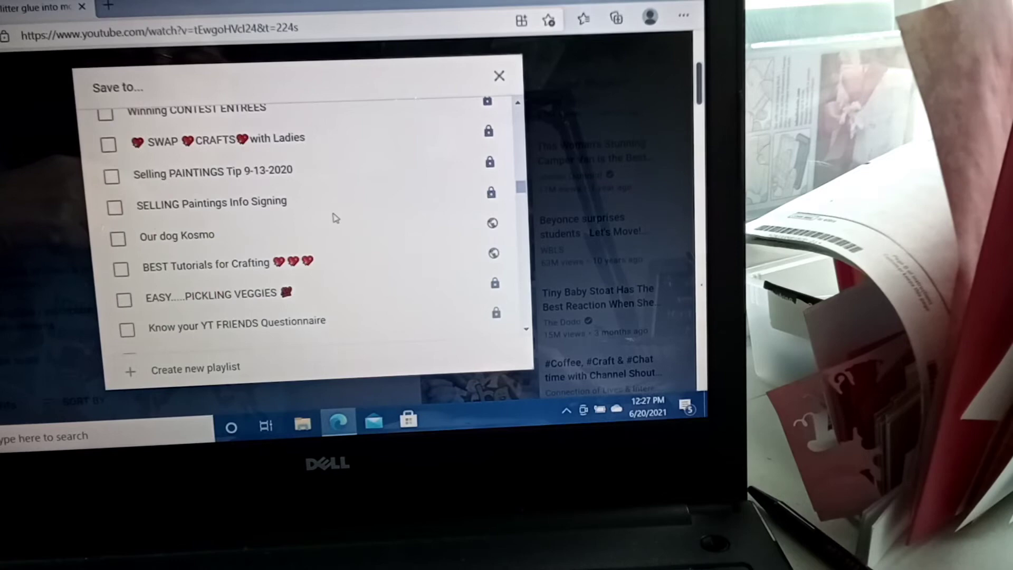
pyautogui.scroll(-3)
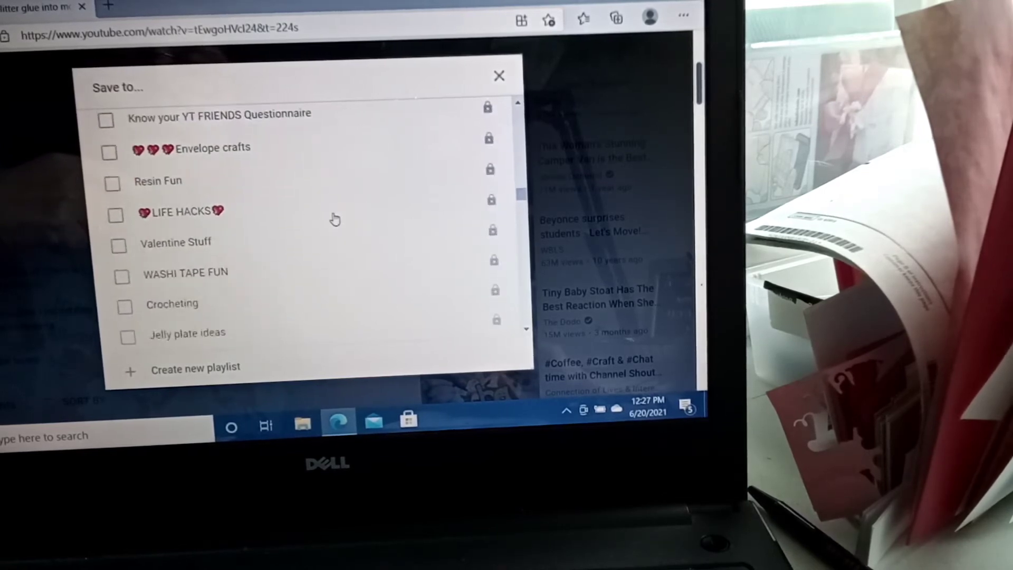
pyautogui.scroll(-3)
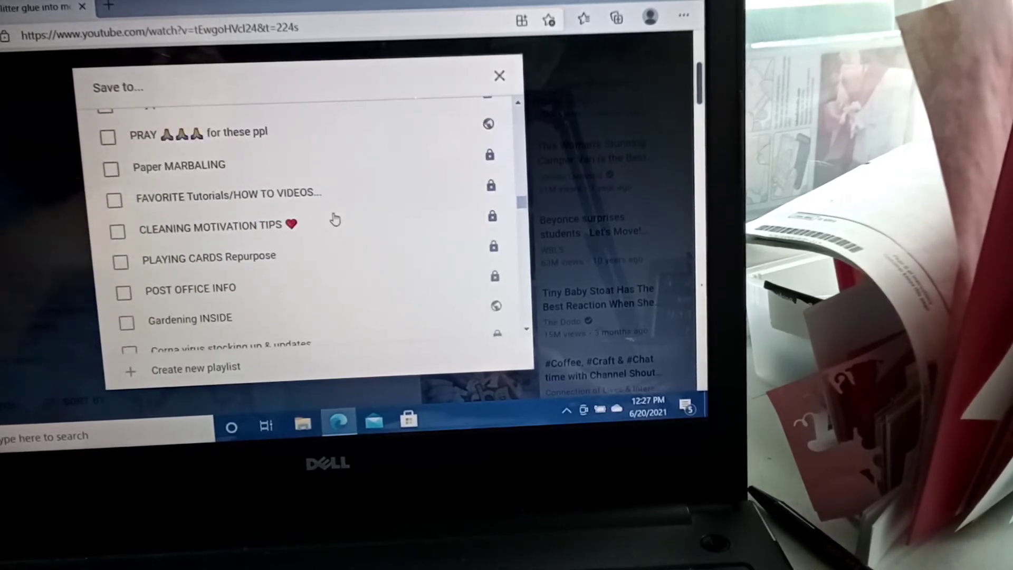
pyautogui.scroll(-3)
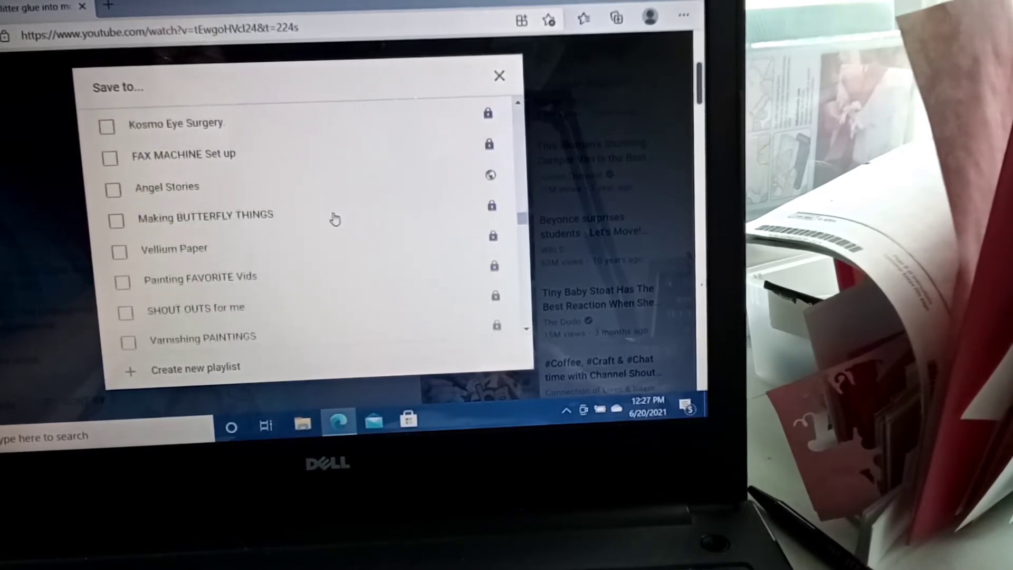
pyautogui.scroll(-3)
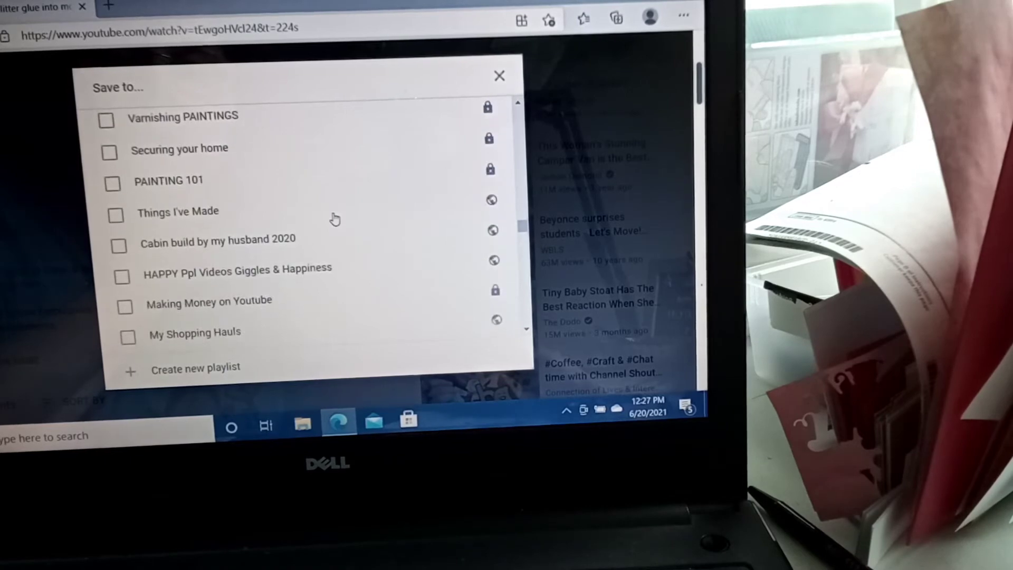
pyautogui.scroll(-3)
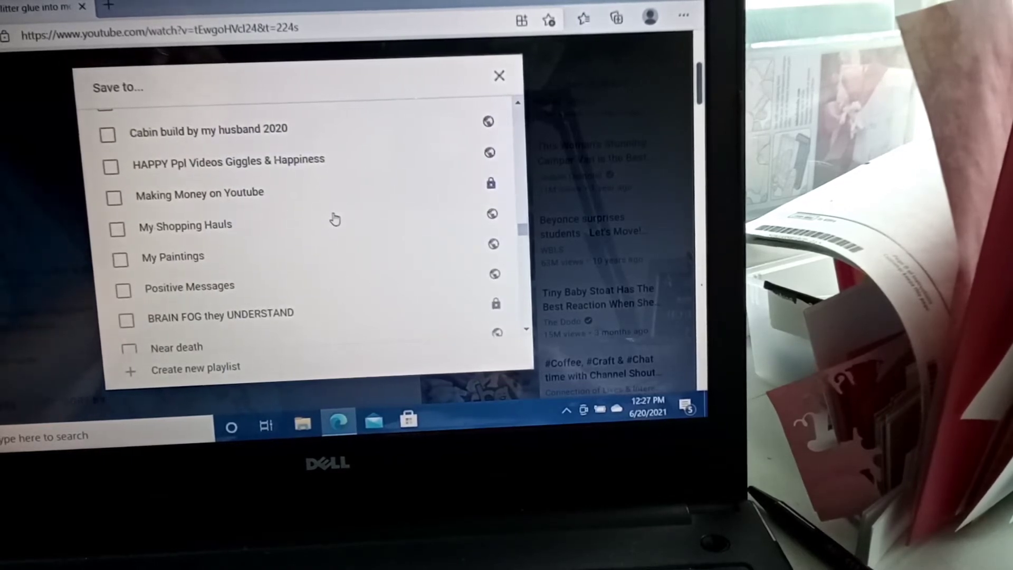
pyautogui.scroll(-3)
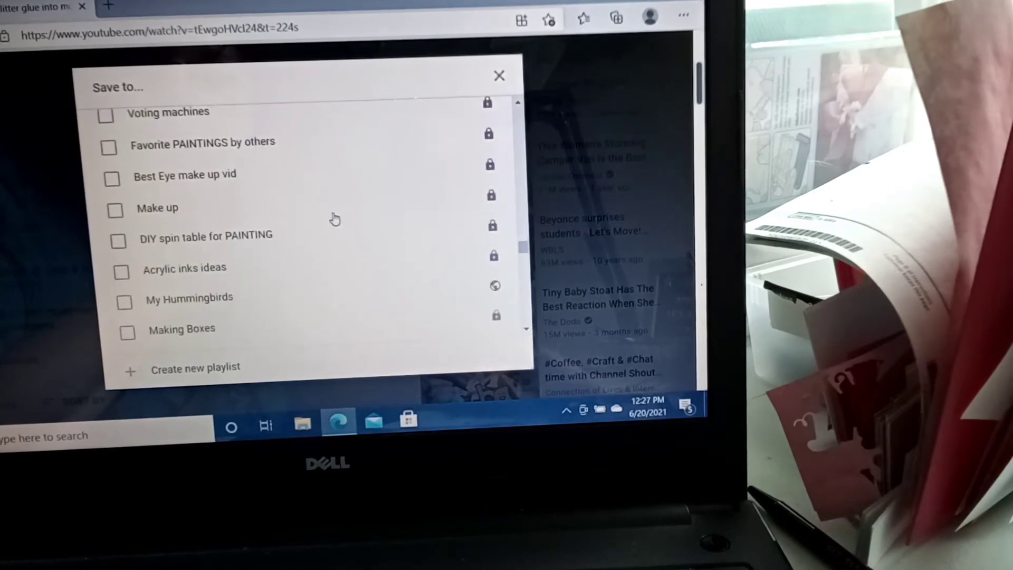
pyautogui.scroll(-3)
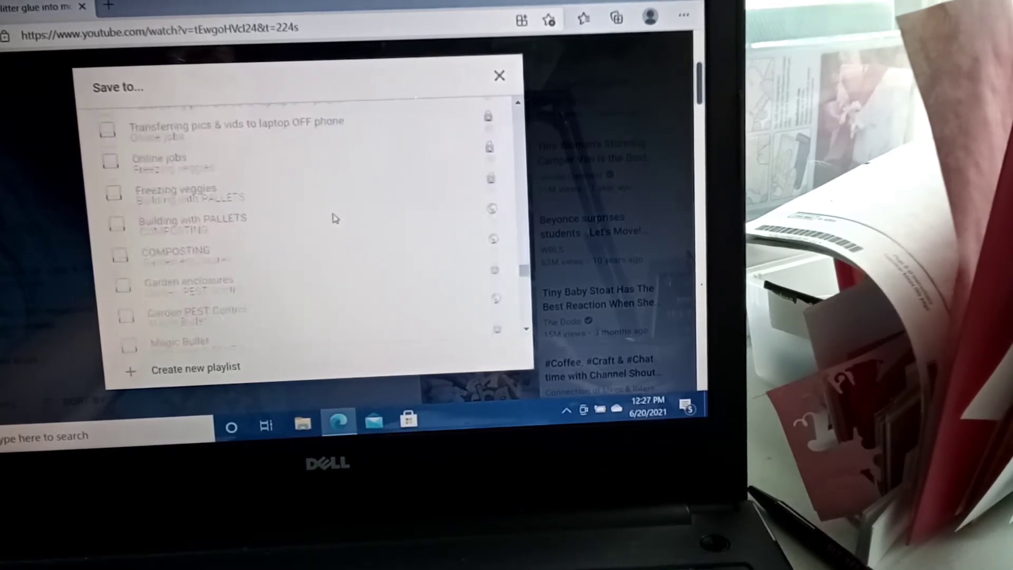
pyautogui.scroll(-3)
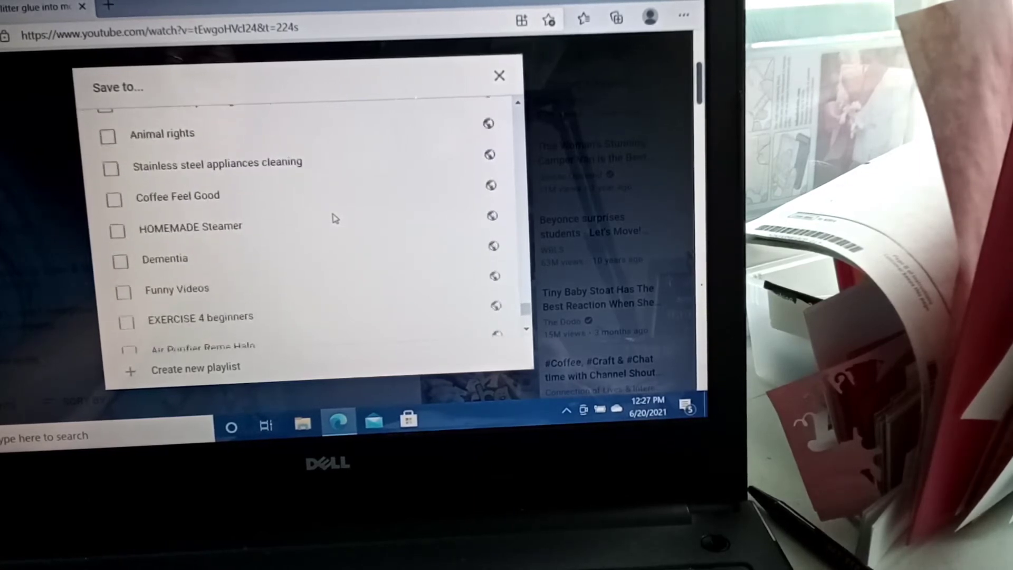
pyautogui.scroll(-3)
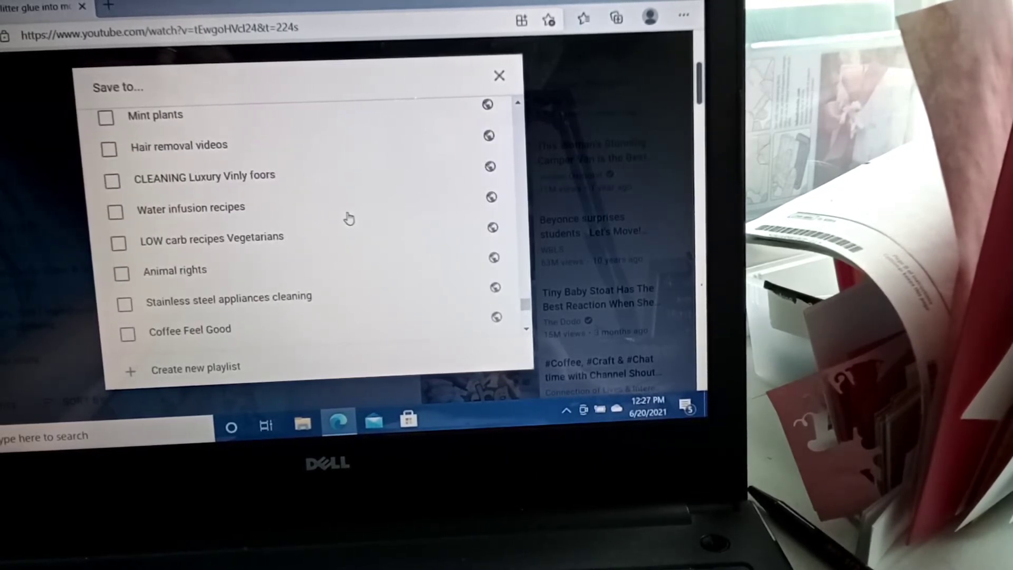
pyautogui.scroll(-3)
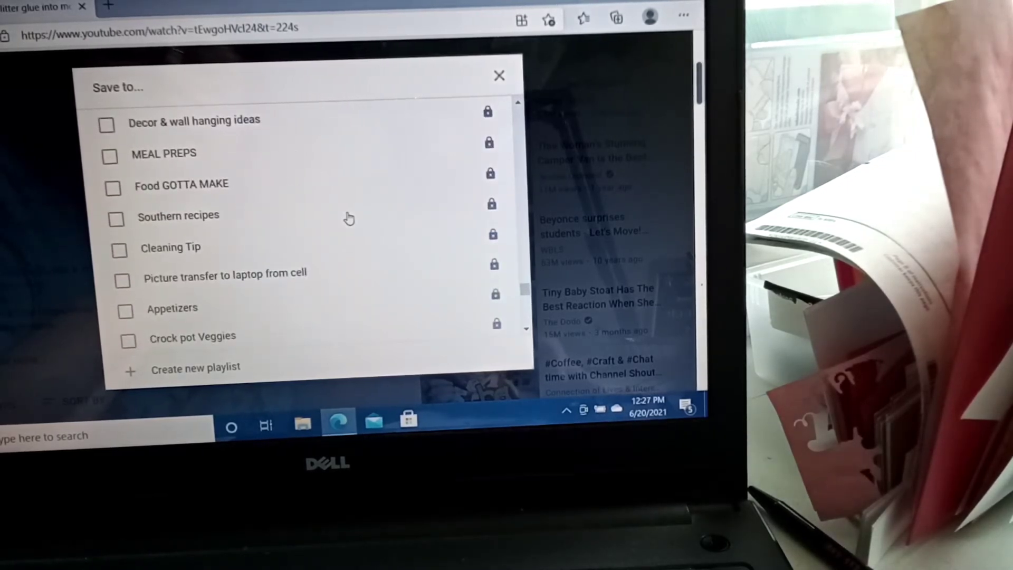
pyautogui.scroll(-3)
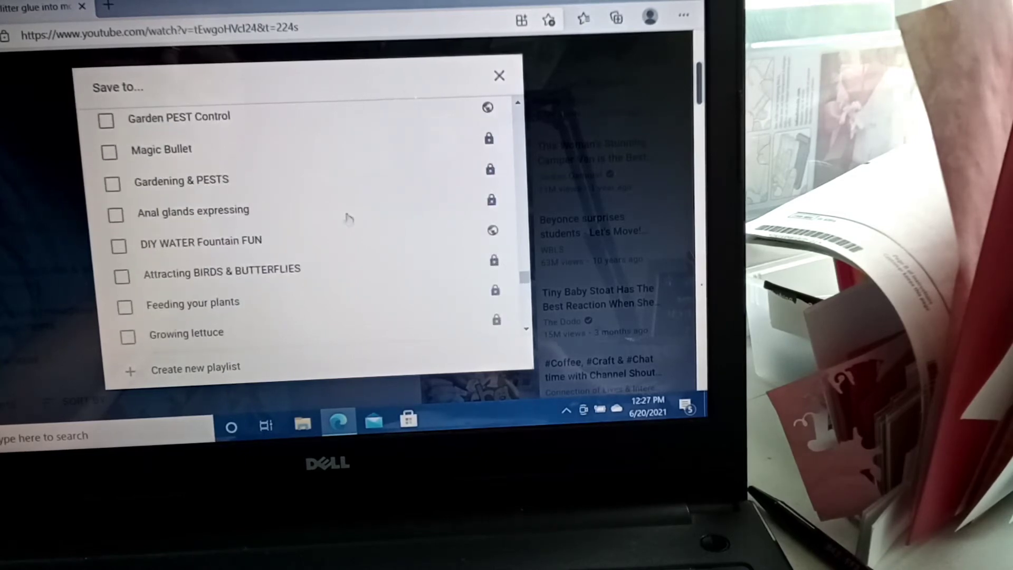
pyautogui.moveTo(346, 220)
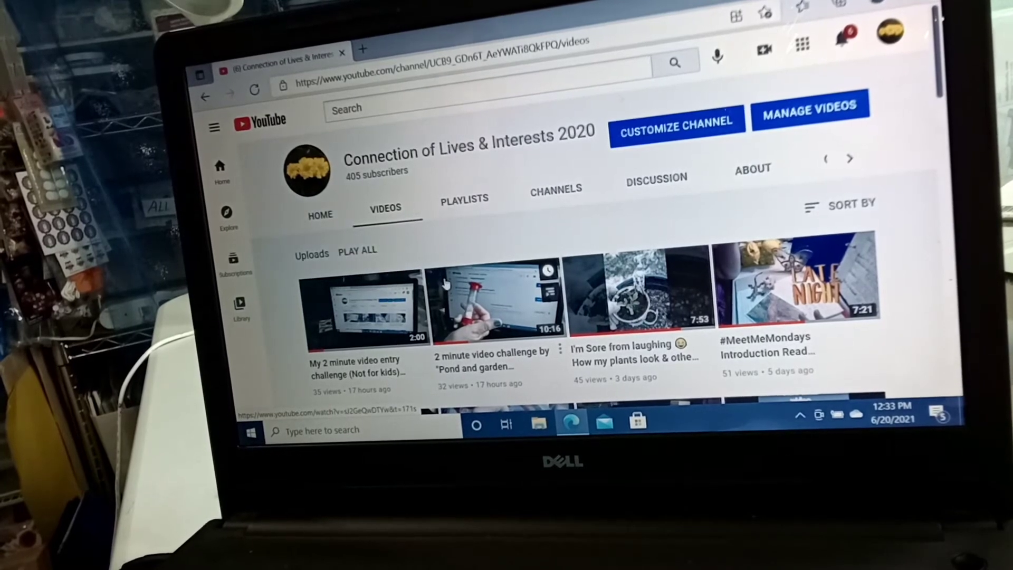
pyautogui.moveTo(493, 295)
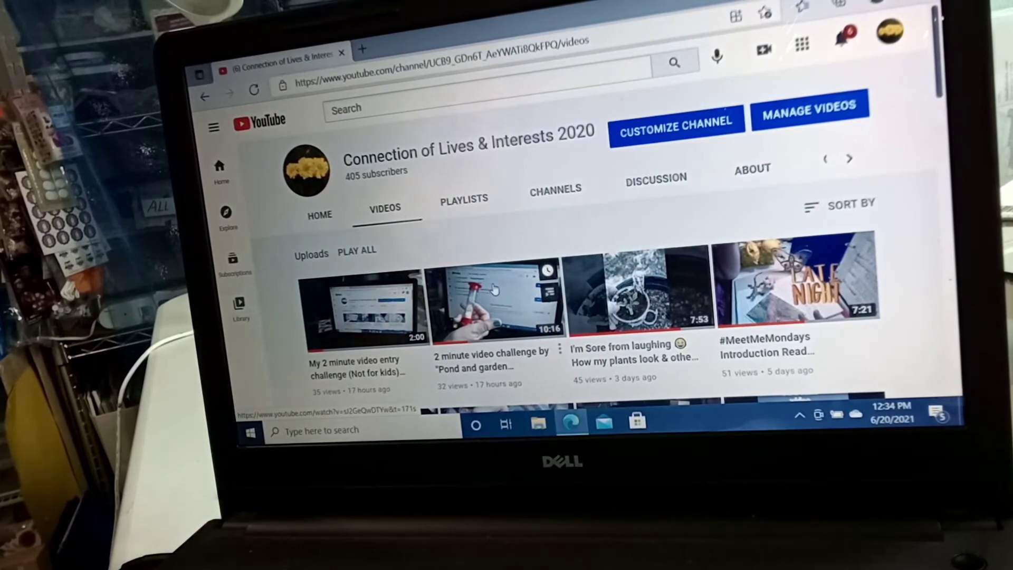
pyautogui.scroll(-3)
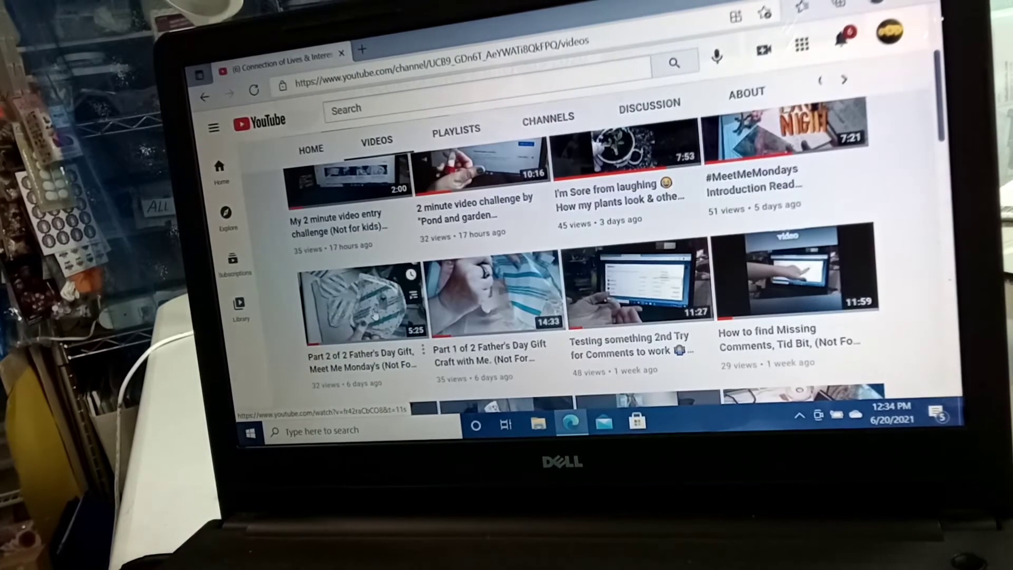
pyautogui.scroll(-3)
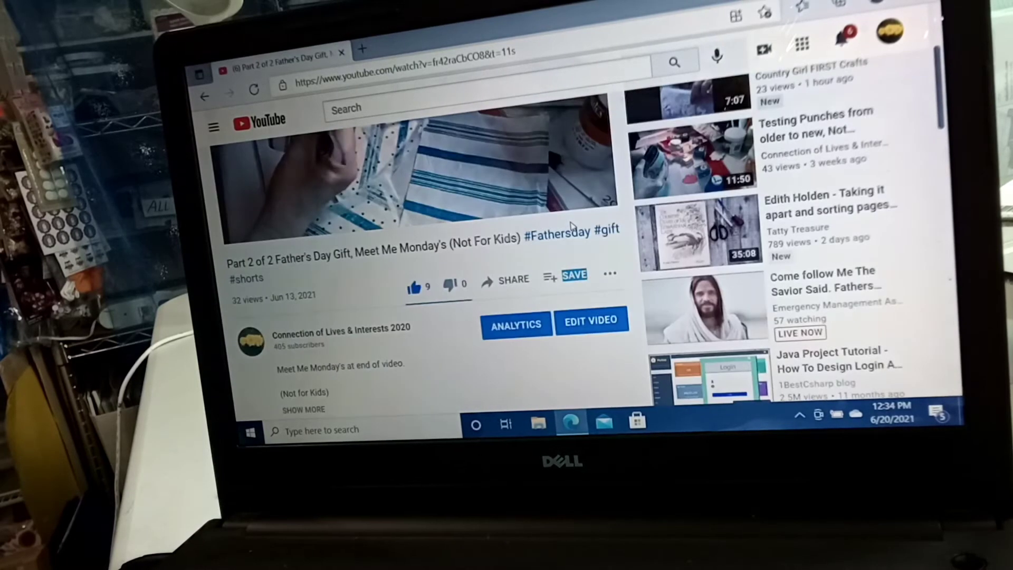
pyautogui.moveTo(574, 276)
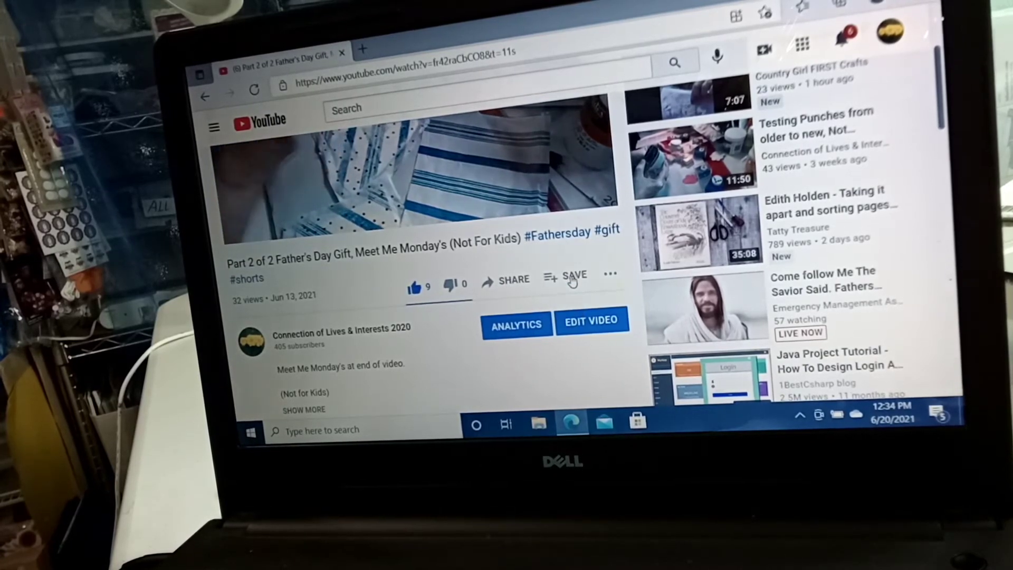
# - Bring up and dismiss the Save to list for the Part 2 Father's Day Gift video
pyautogui.click(573, 279)
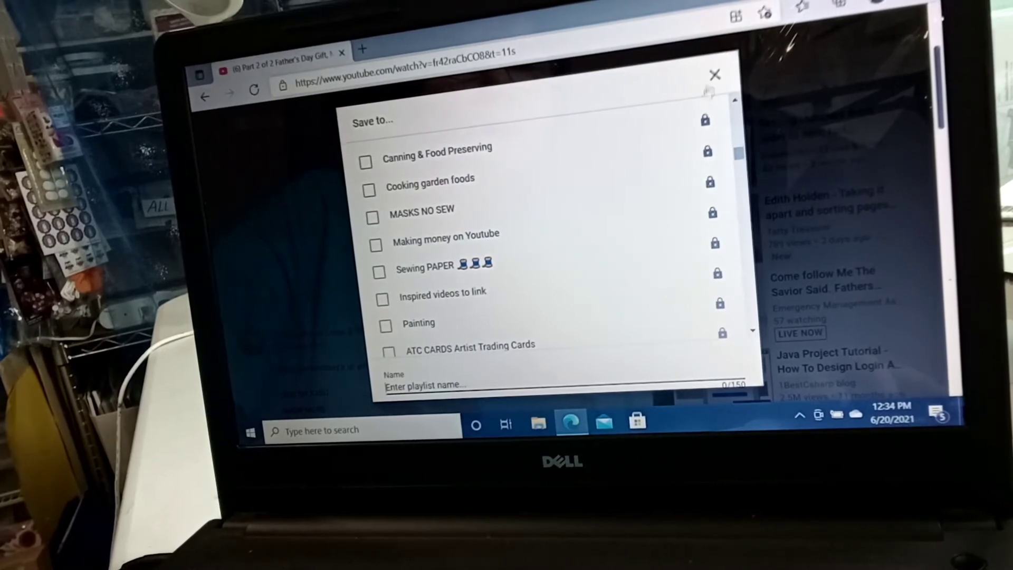
pyautogui.click(714, 74)
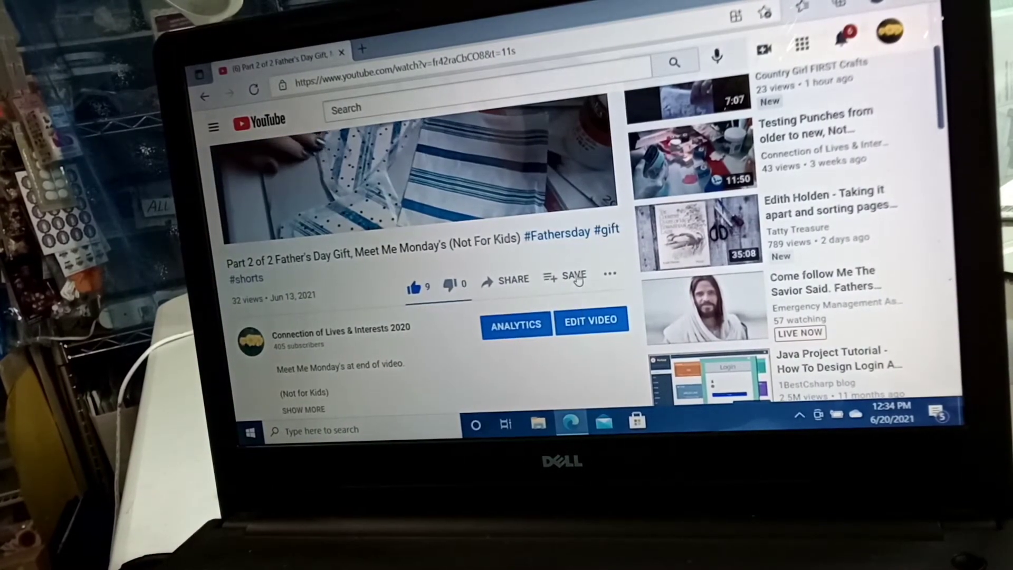
# - Reopen the Save to list and start a new playlist with an empty Name field
pyautogui.click(571, 277)
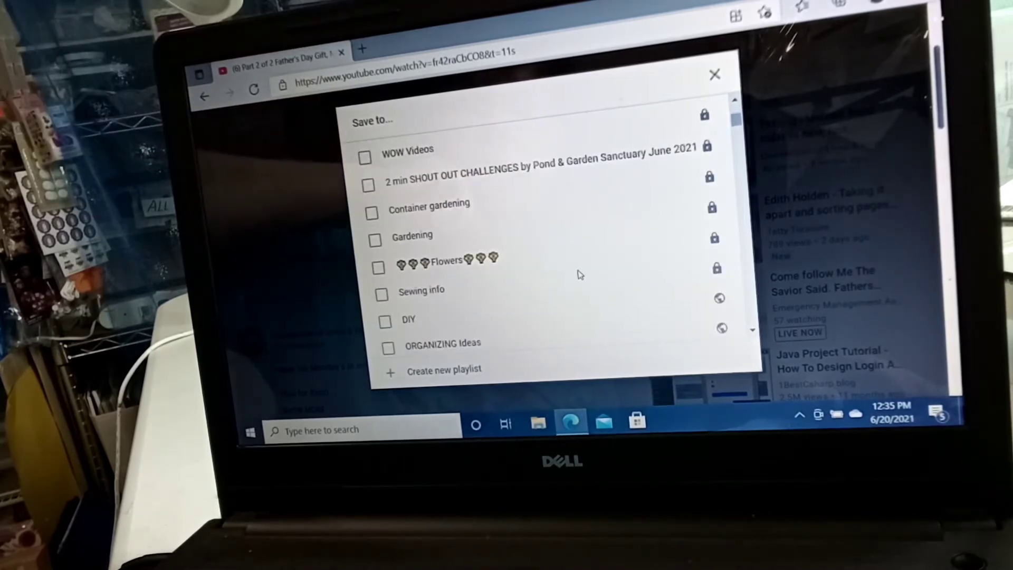
pyautogui.scroll(-3)
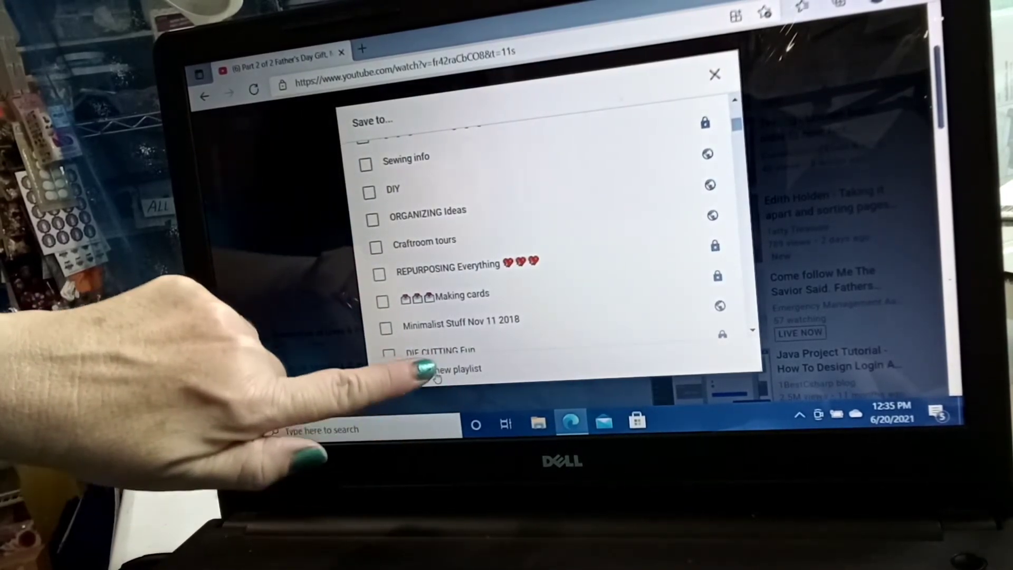
pyautogui.click(449, 368)
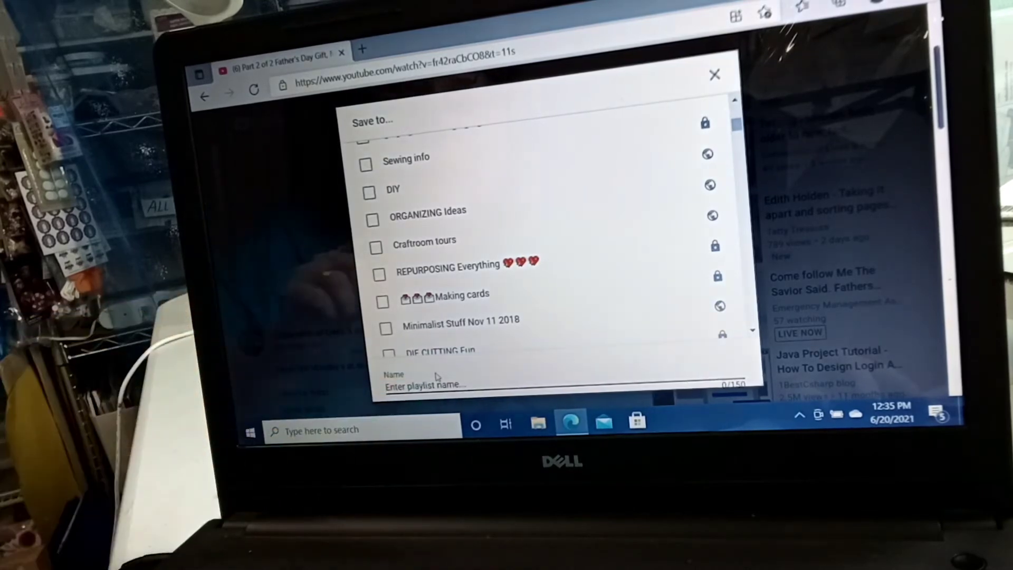
pyautogui.moveTo(511, 349)
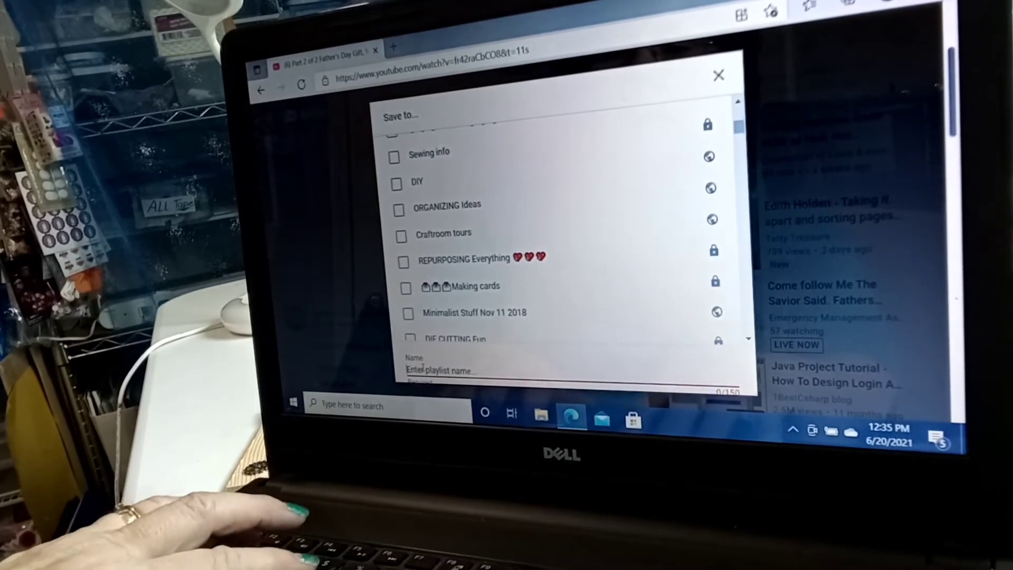
# - Enter 'Testing 1-2-3' as the new playlist's name
pyautogui.write('T')
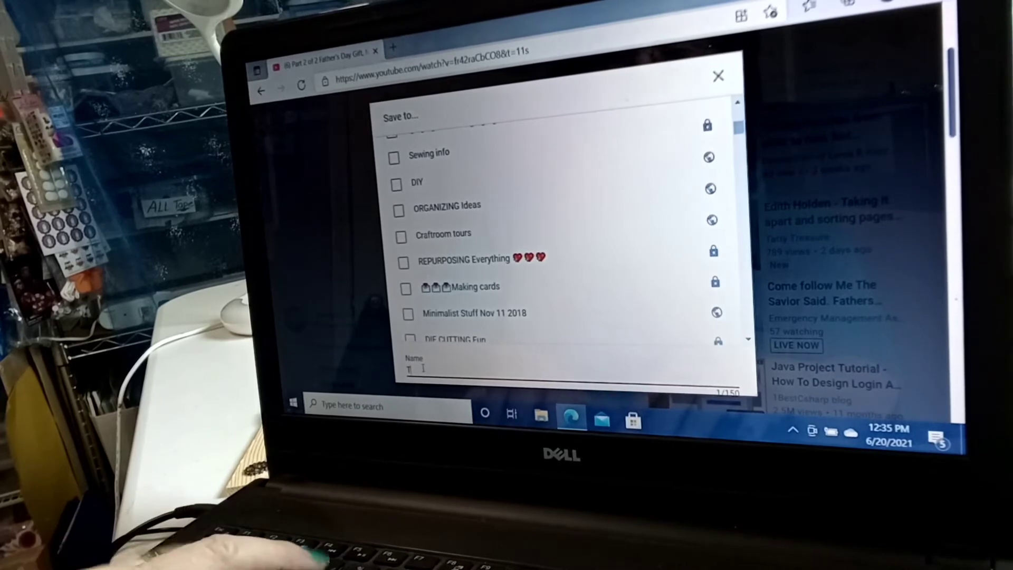
pyautogui.write('esting 1-2-3')
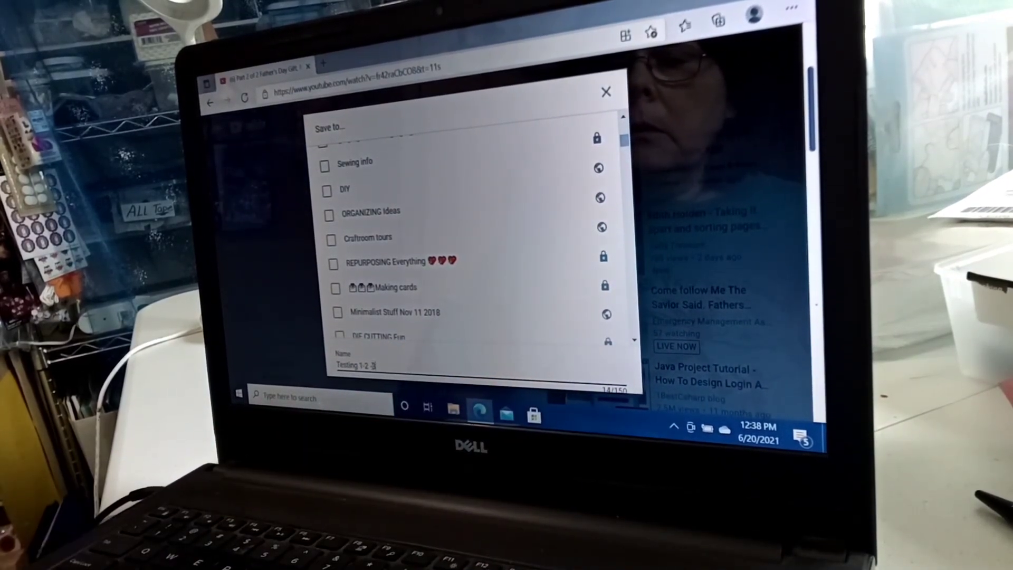
# - Replace the new playlist's existing name with "work" in the Name field
pyautogui.tripleClick(355, 365)
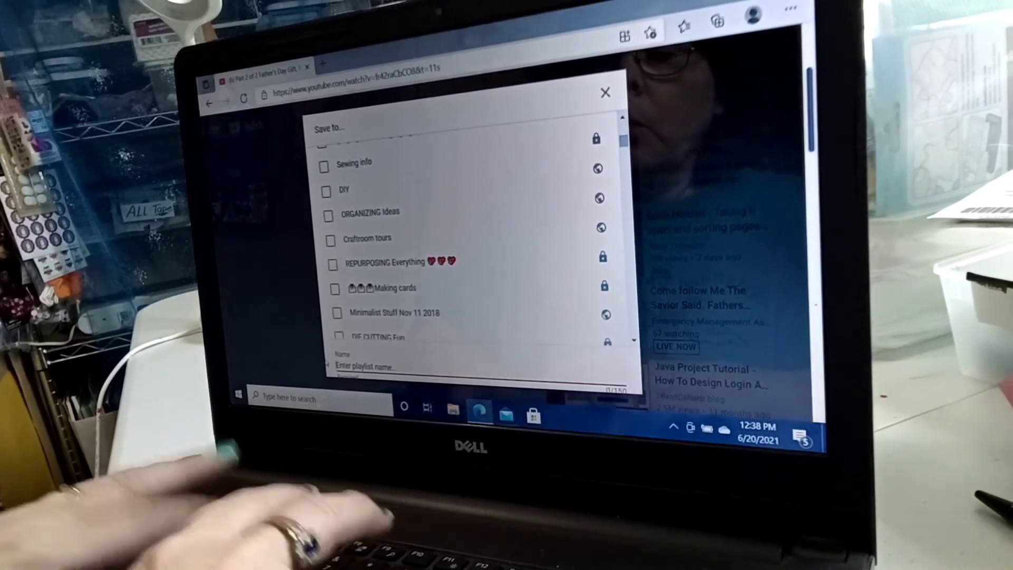
pyautogui.write('work for me')
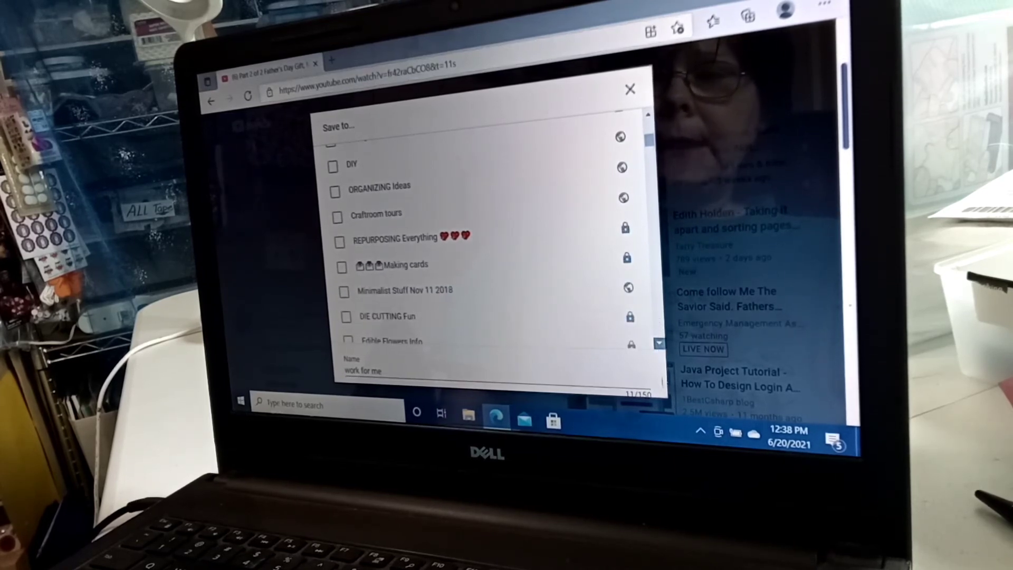
pyautogui.scroll(-3)
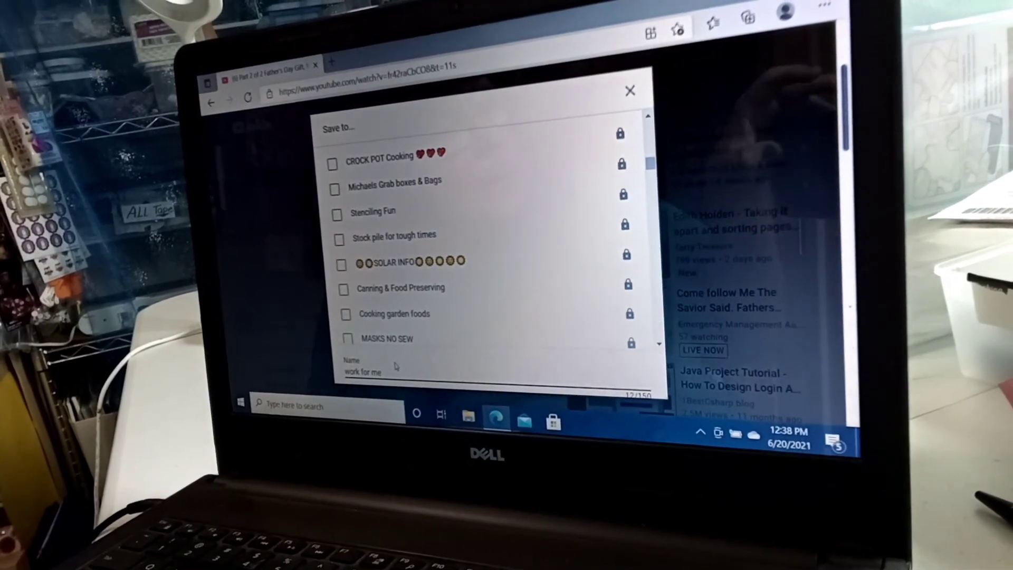
pyautogui.click(629, 90)
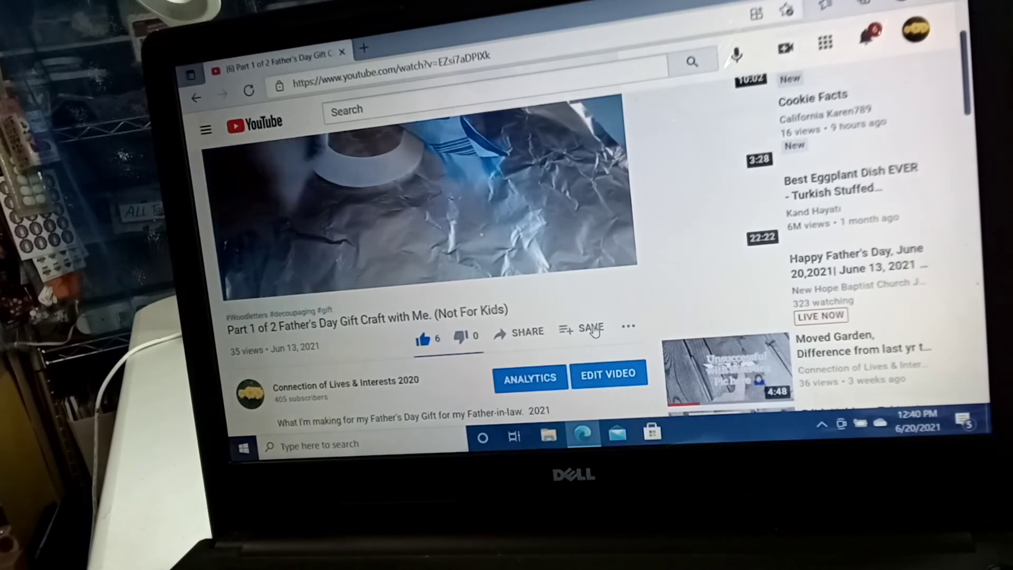
# - Start a new playlist named "Hi thre 3" from the Part 1 video's Save to dialog
pyautogui.click(580, 330)
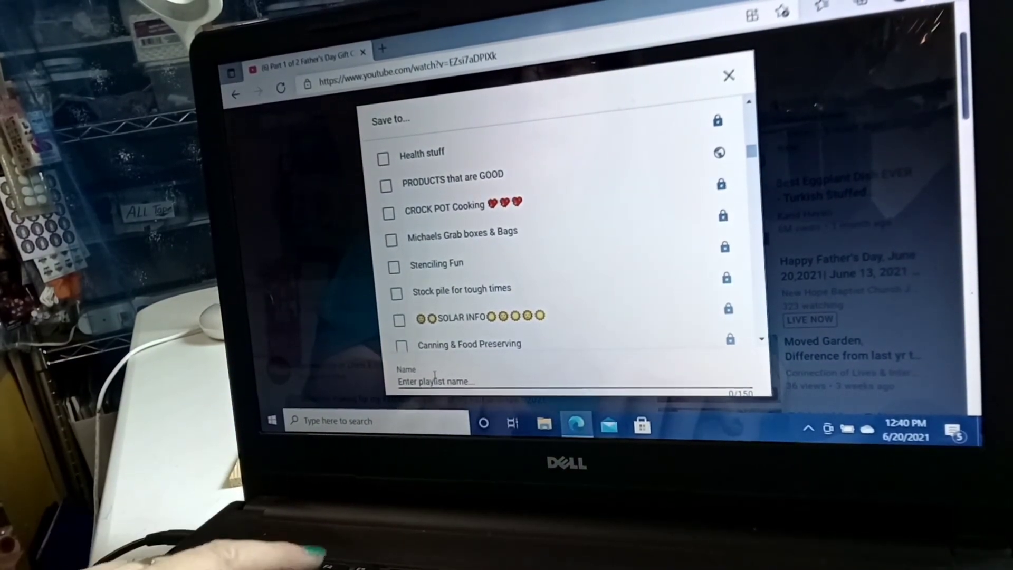
pyautogui.write('Hi thre 3')
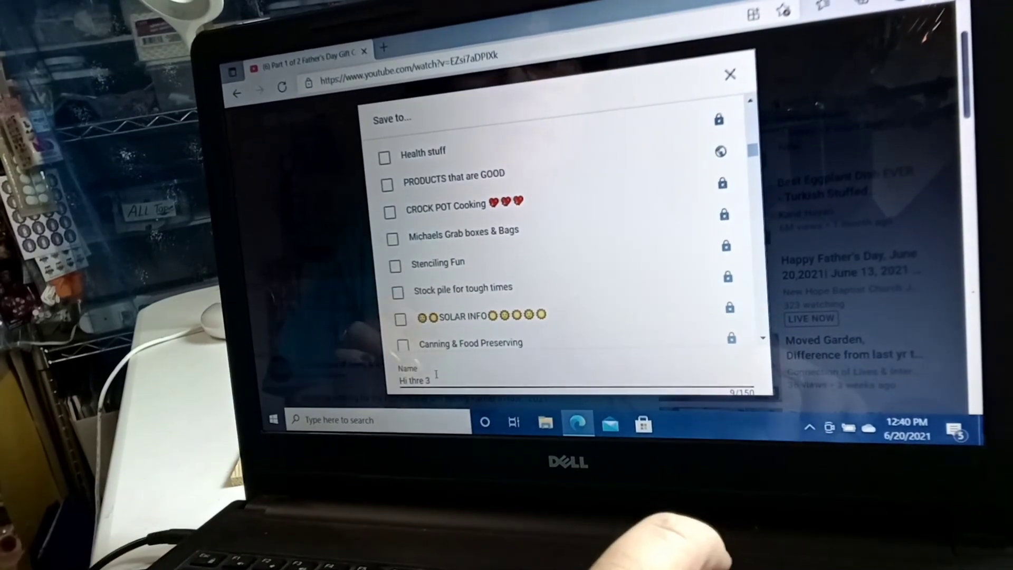